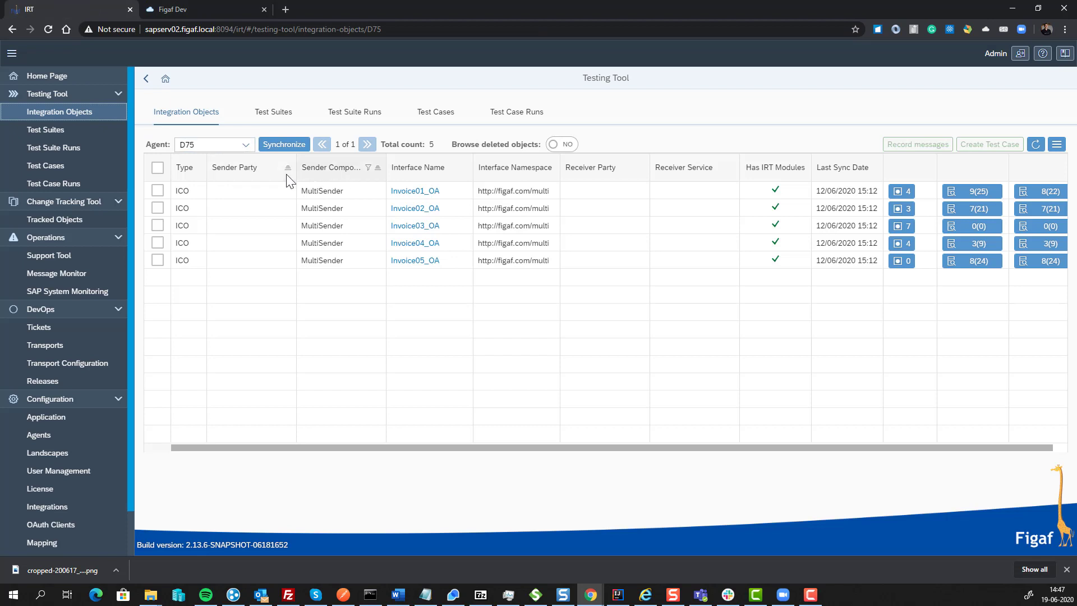
mouse_move(157, 190)
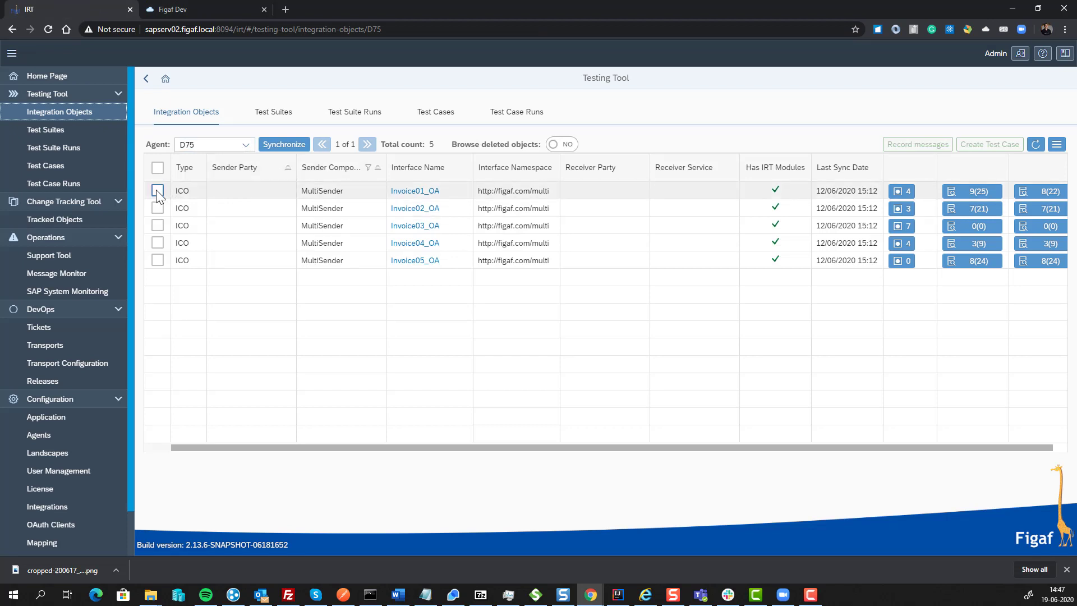
Tick the Invoice01_OA integration object for agent D75
left_click(157, 190)
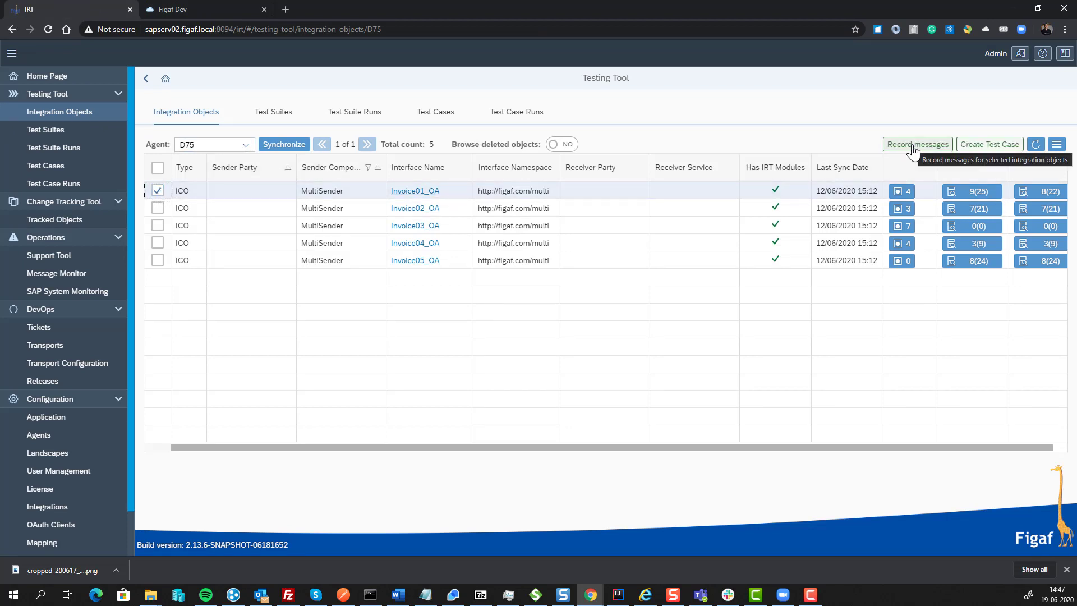
Create test suite 'CPI migration Demo2' with a 3-message recording request for Invoice01_OA
left_click(916, 144)
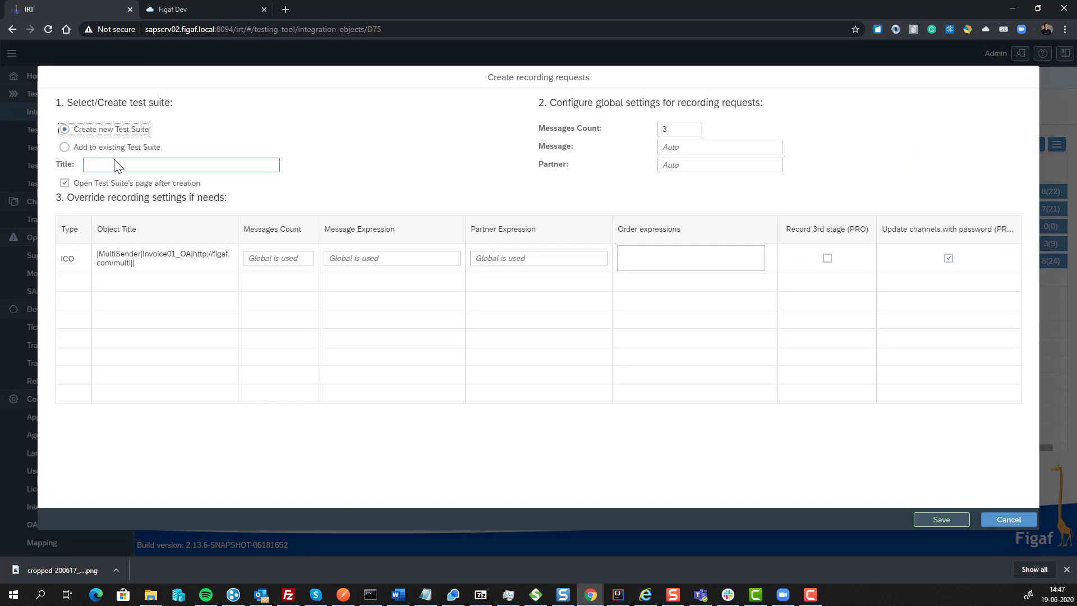
type("CPI migration Demo2")
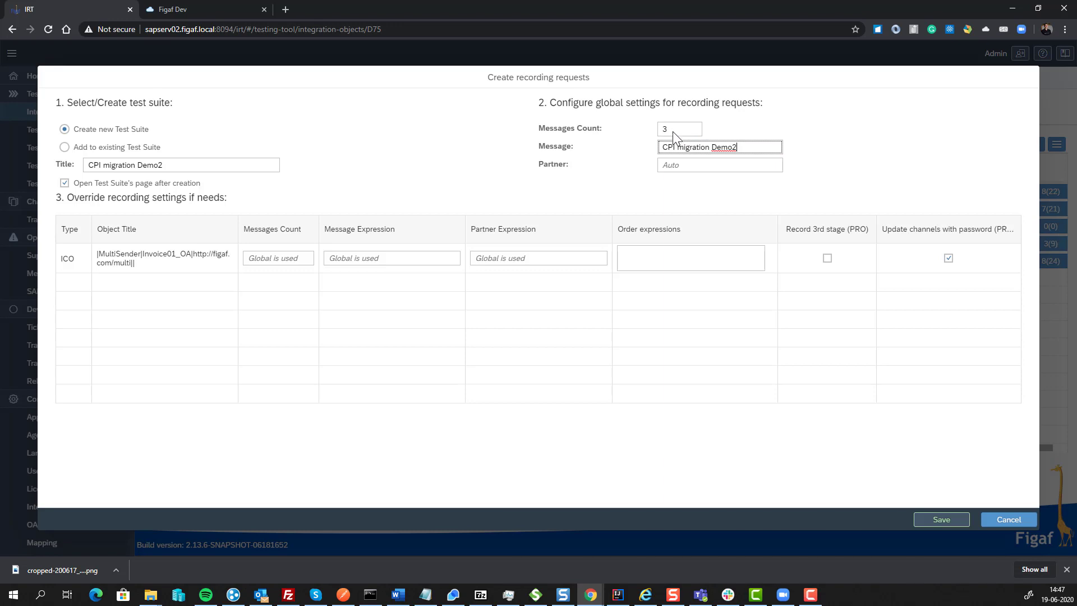
left_click(940, 519)
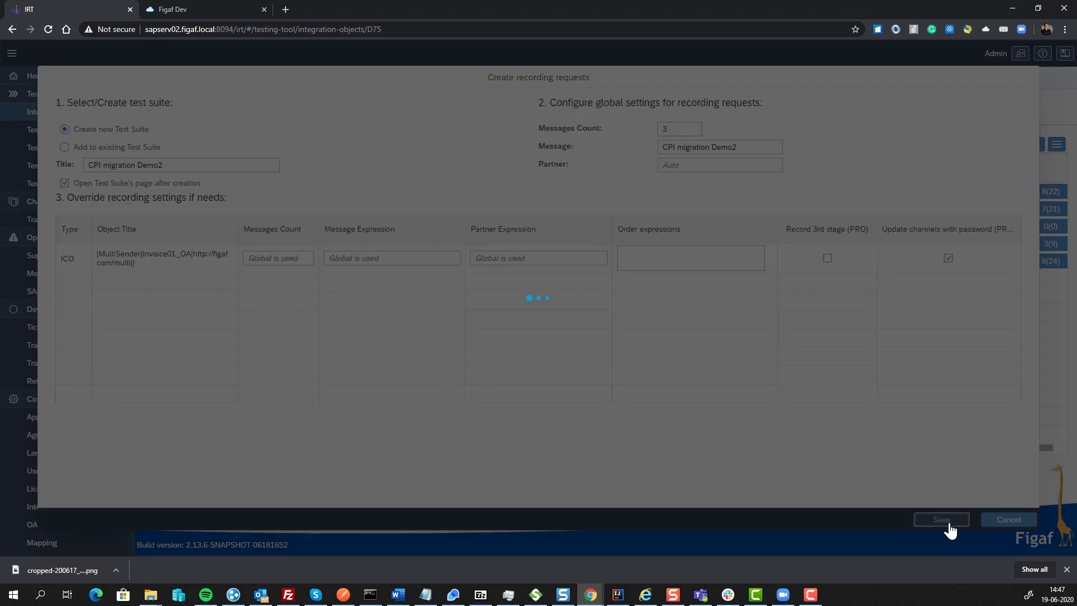
left_click(941, 519)
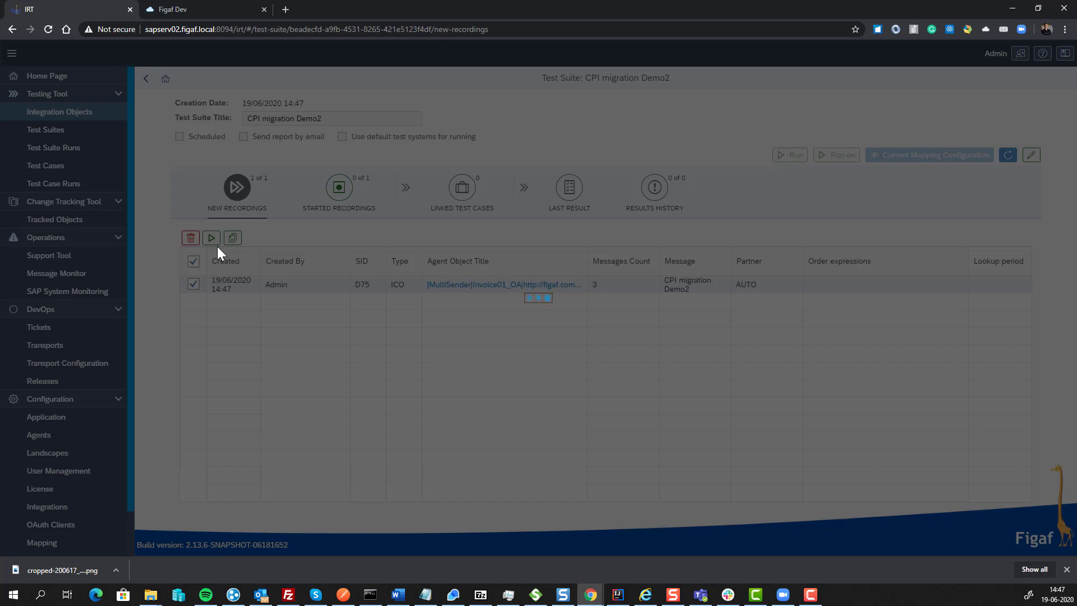
Start the Invoice01_OA recording and refresh until 3 inbound and 3 outbound messages arrive
left_click(211, 238)
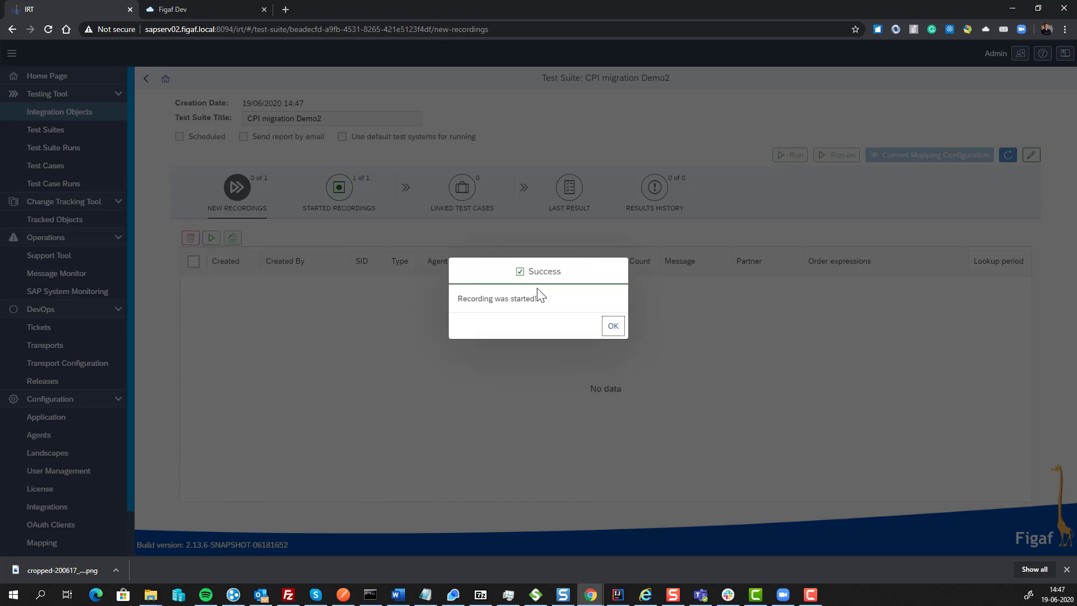
left_click(611, 325)
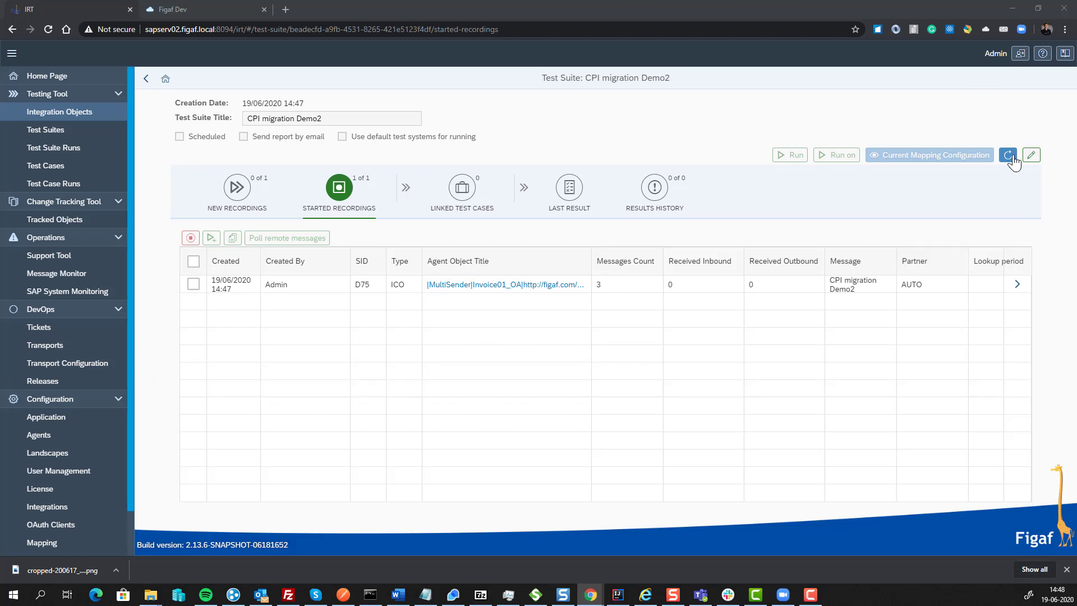
left_click(1007, 154)
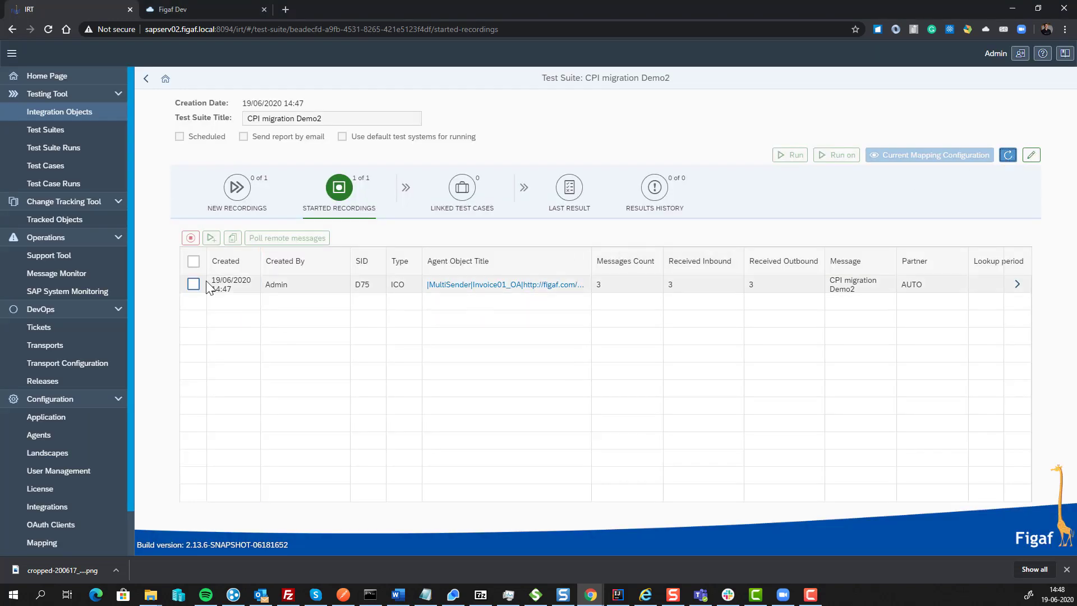
left_click(193, 283)
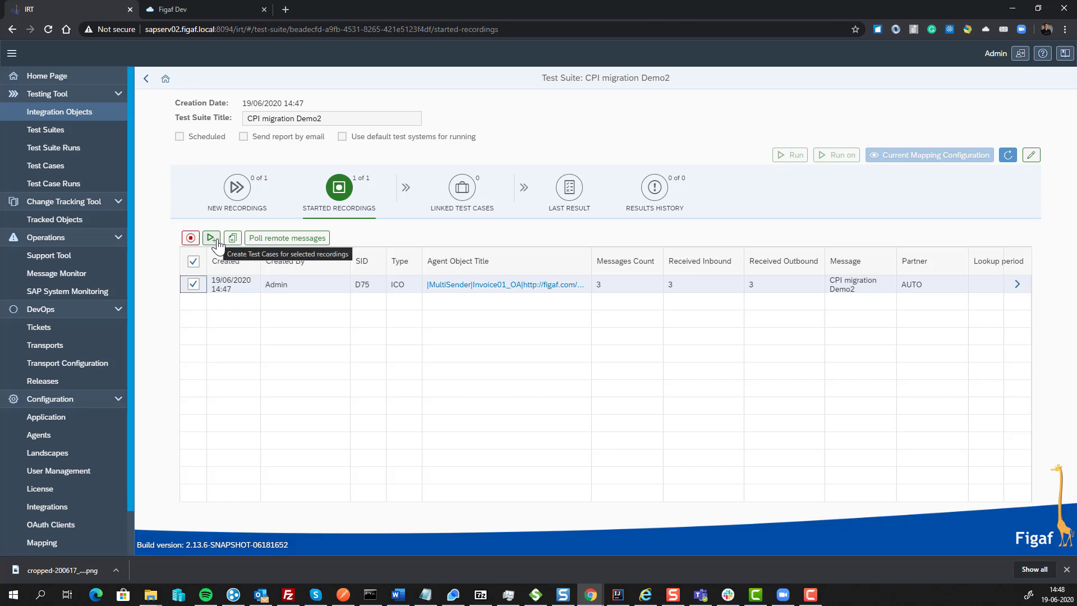
Create a regression test case from the finished Invoice01_OA recording
left_click(232, 238)
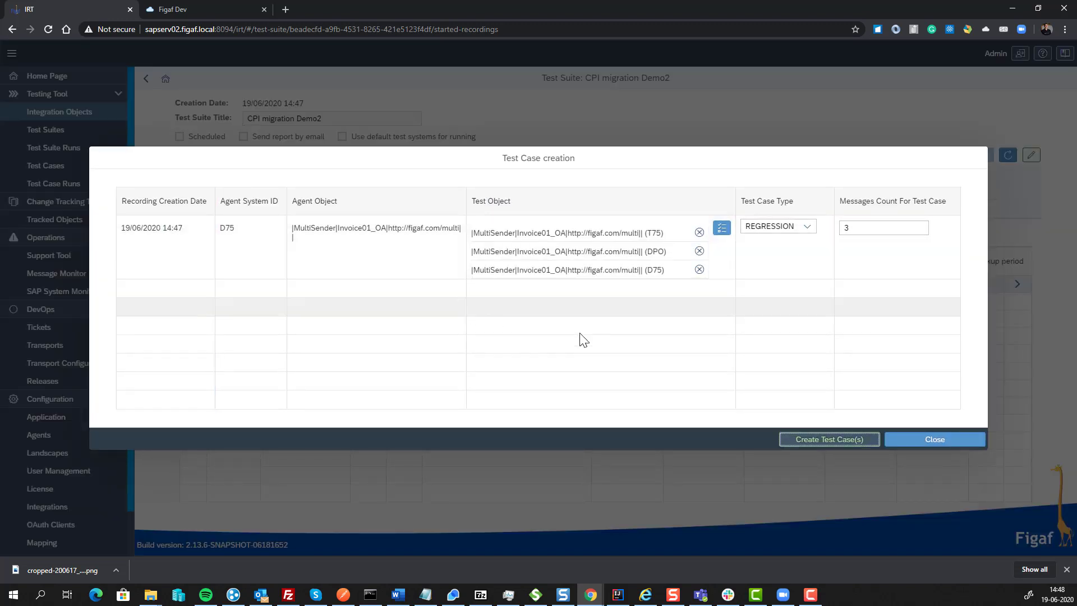
left_click(828, 438)
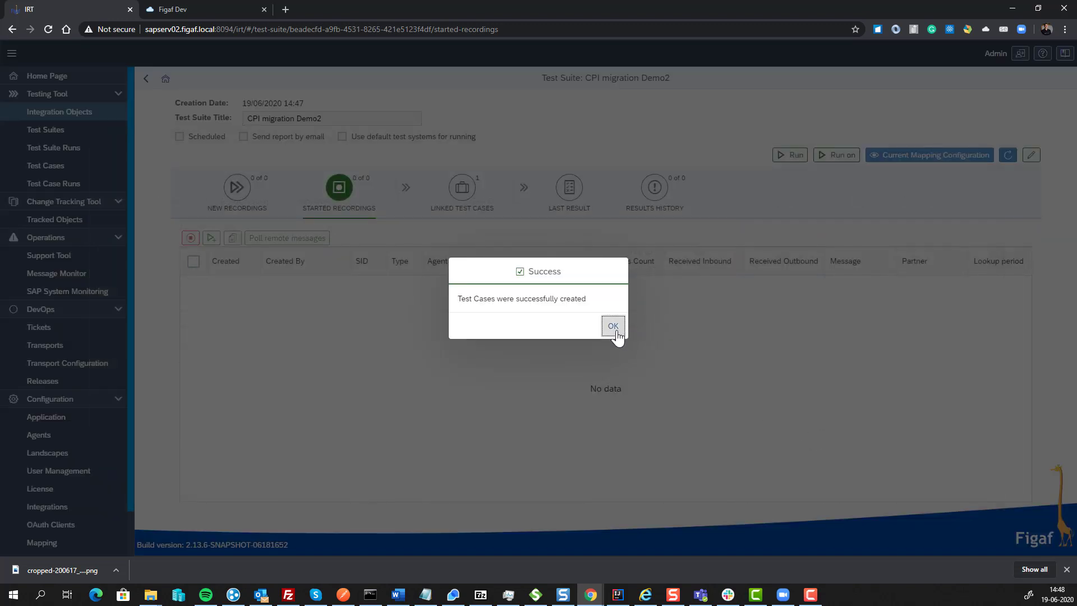
left_click(611, 325)
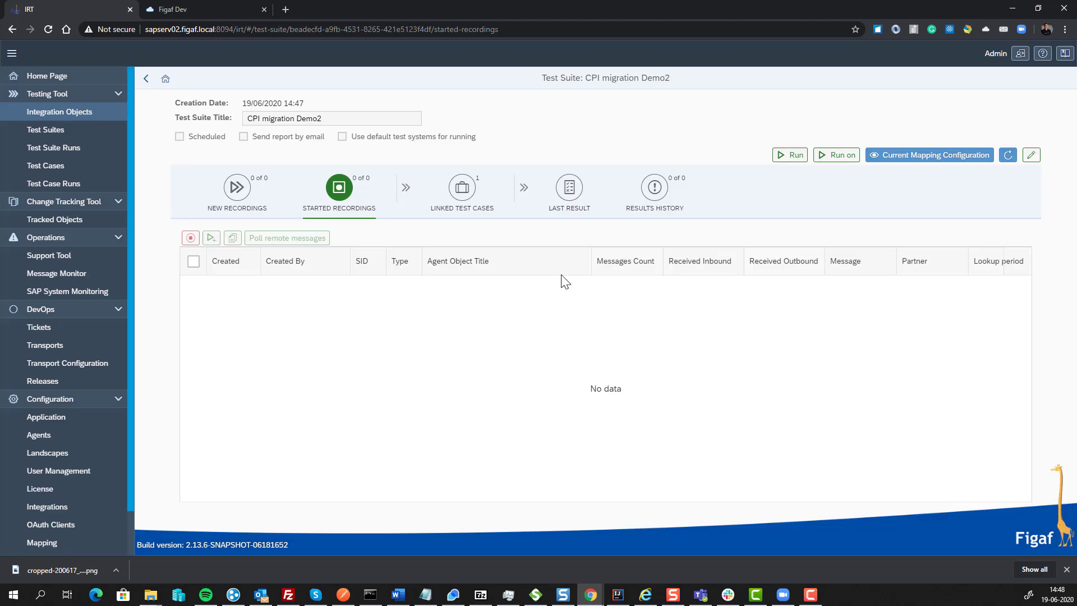
Review the new test case's details under Linked Test Cases, then return to the suite
left_click(461, 187)
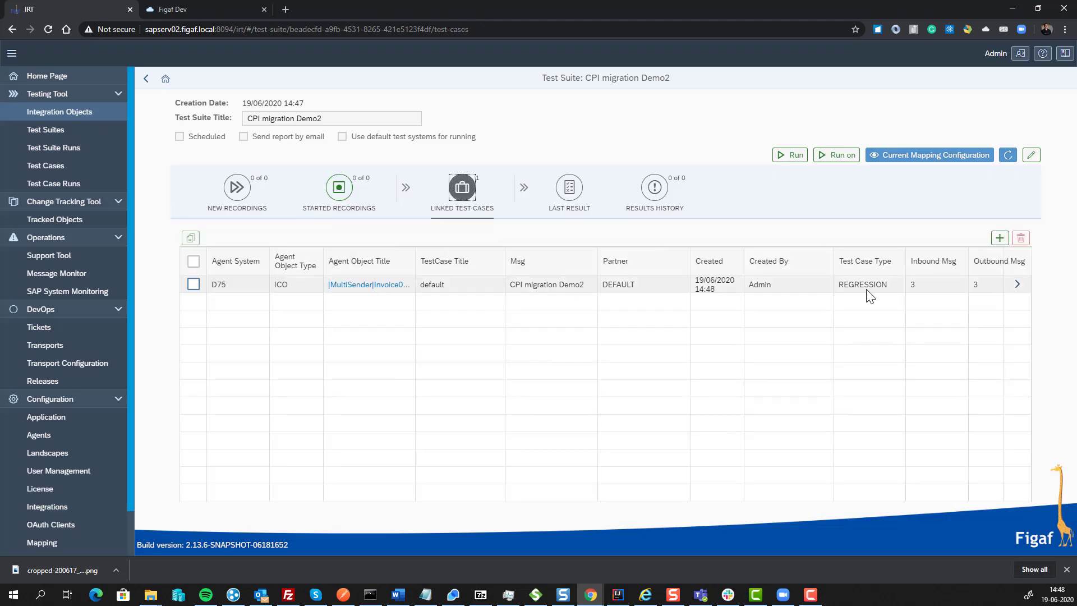
left_click(1016, 283)
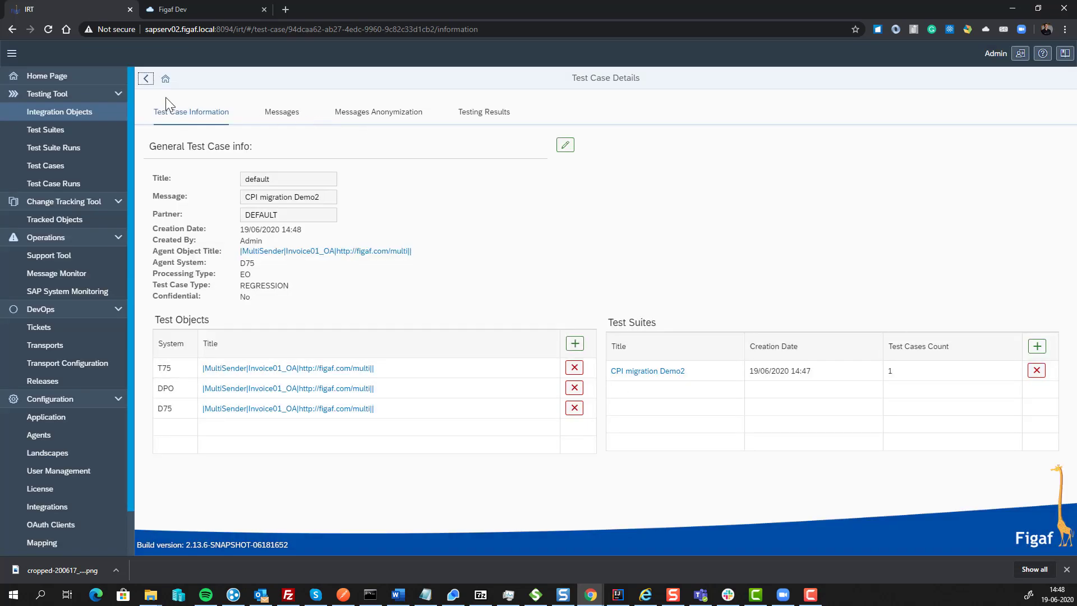
left_click(646, 371)
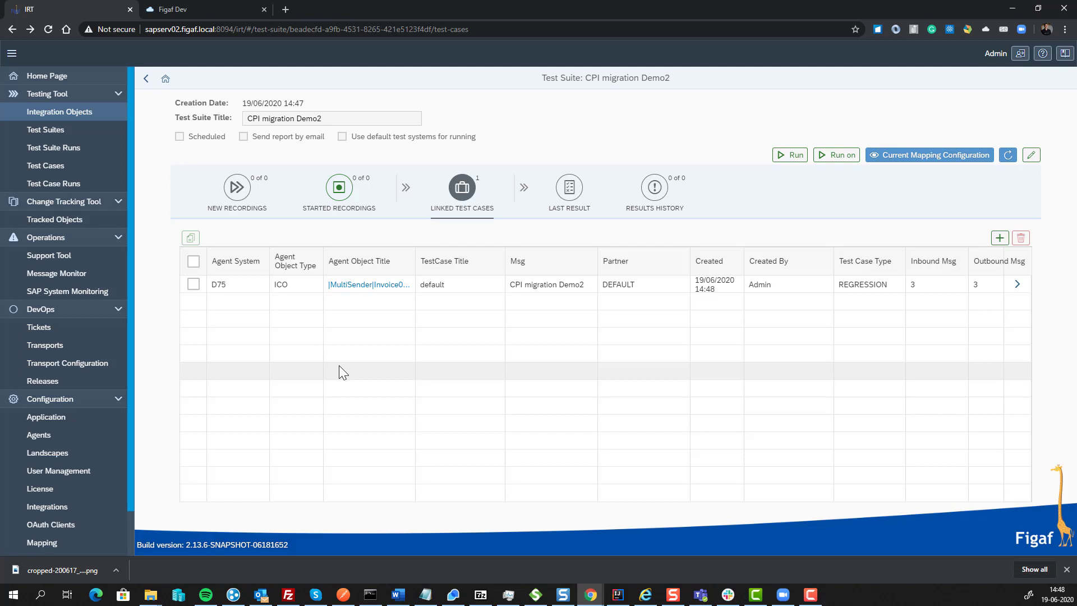
mouse_move(376, 342)
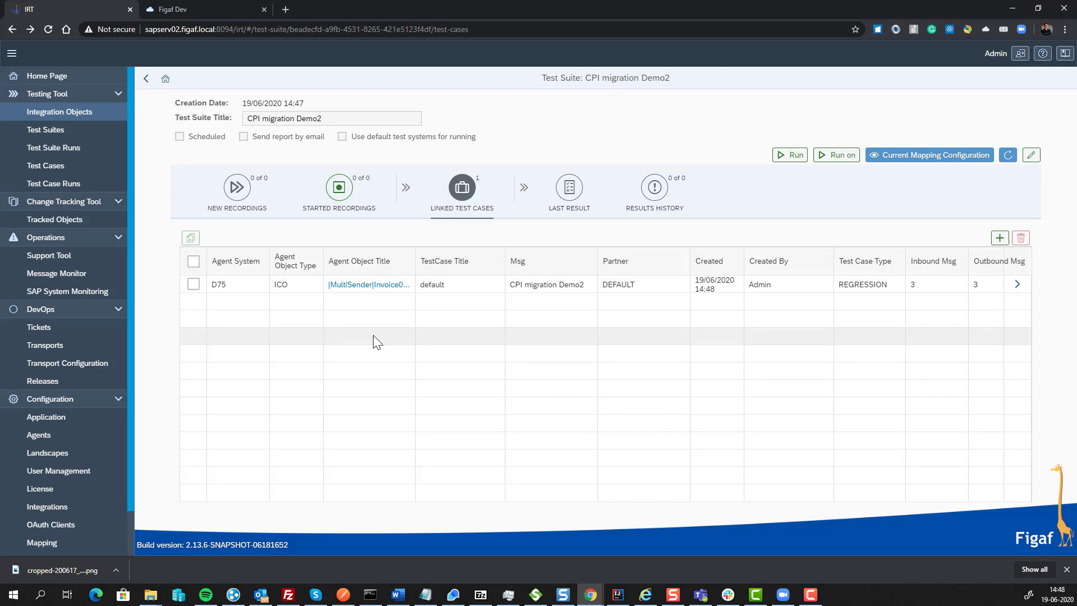
Select the CPI migration Demo2 test case under Invoice01_OA's Agent Test Cases and show more actions
left_click(369, 284)
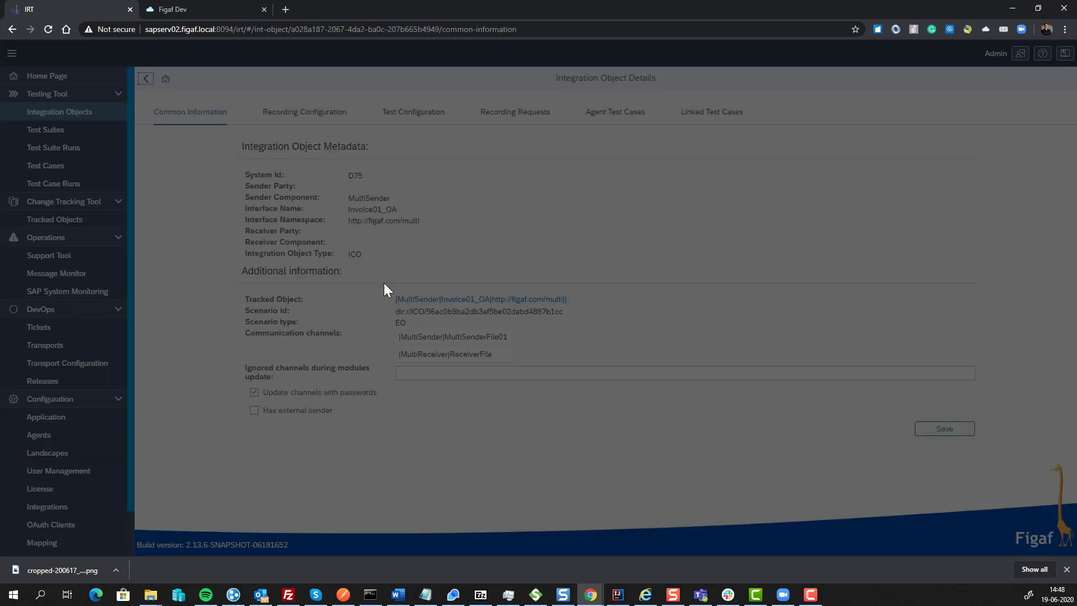
left_click(613, 111)
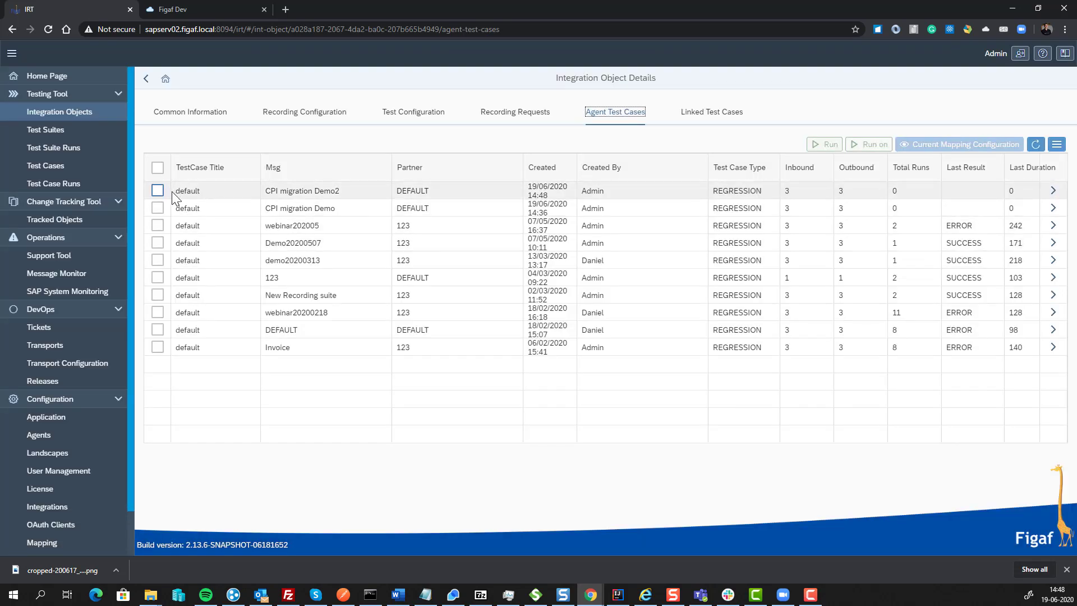
left_click(157, 190)
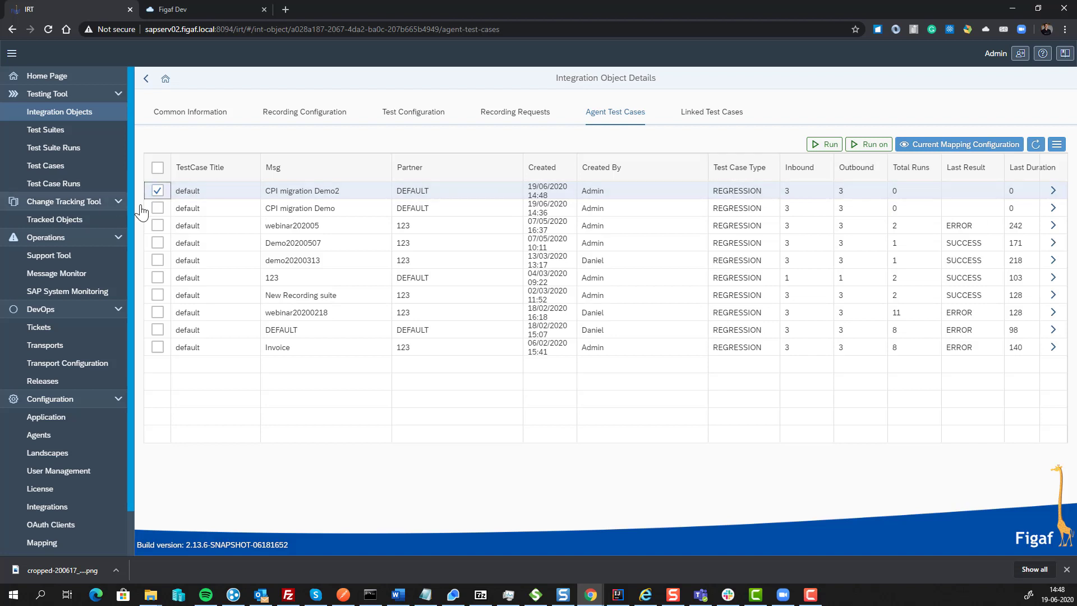
mouse_move(186, 278)
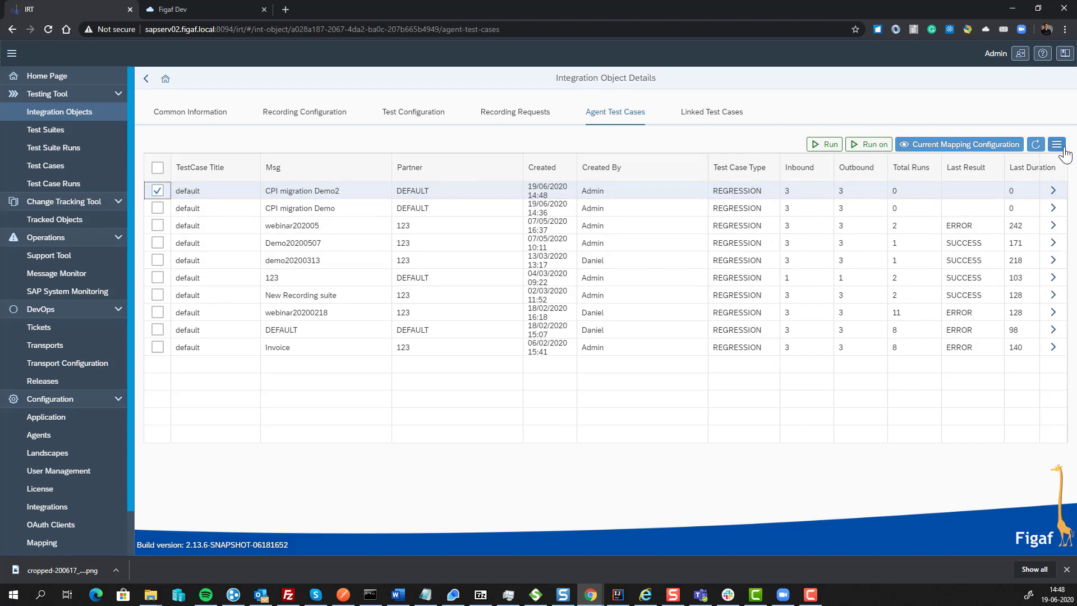
left_click(1056, 144)
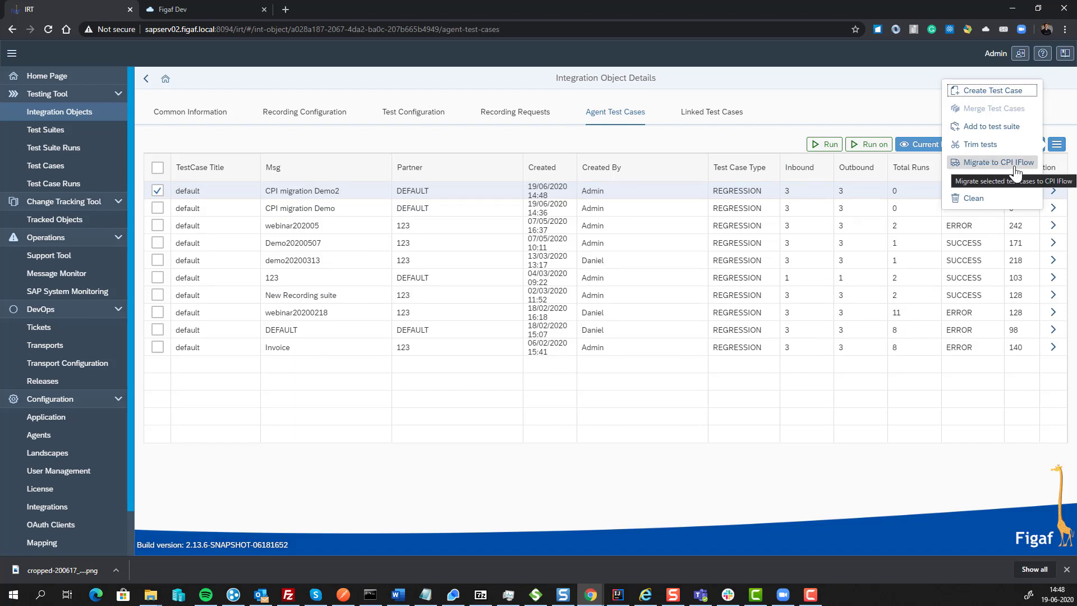
Migrate the test case to iFlow MigratedMultiSender01 in new suite 'CPI migration Demo CPI'
left_click(990, 162)
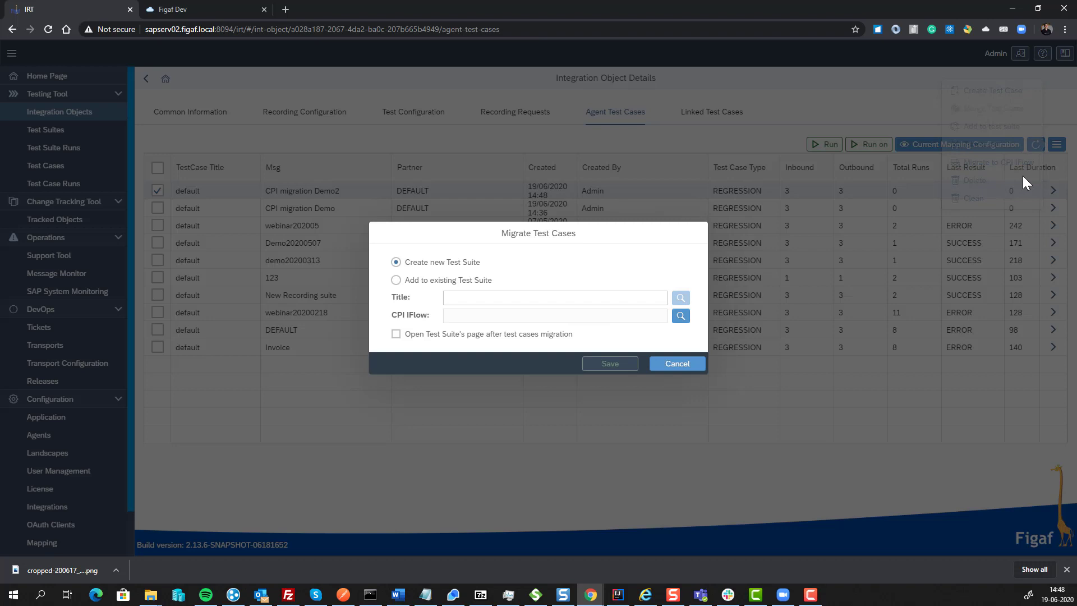
left_click(553, 297)
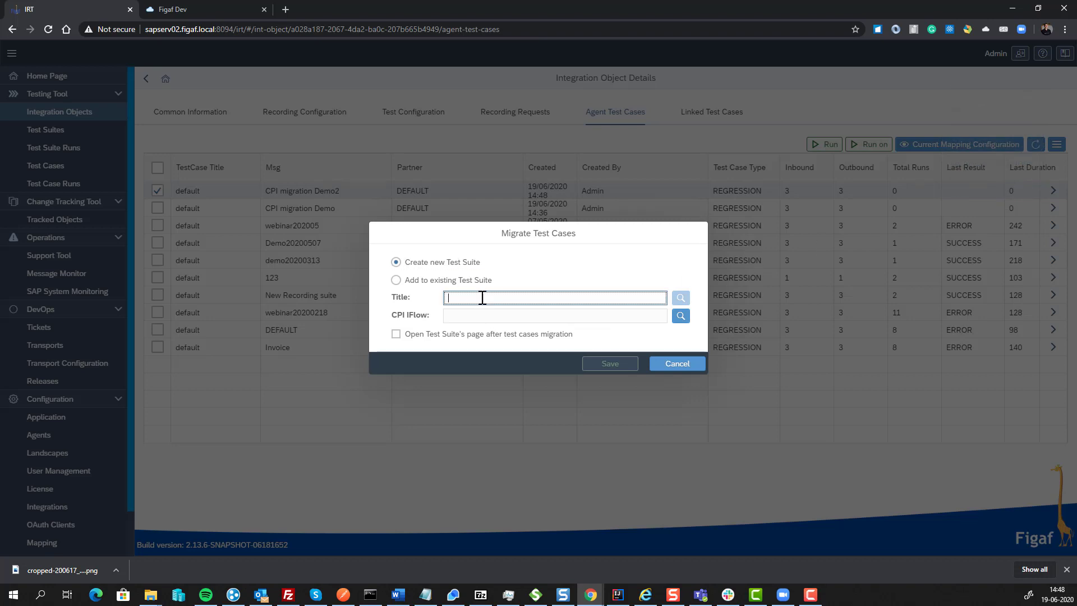
type("CPI migration DemoC")
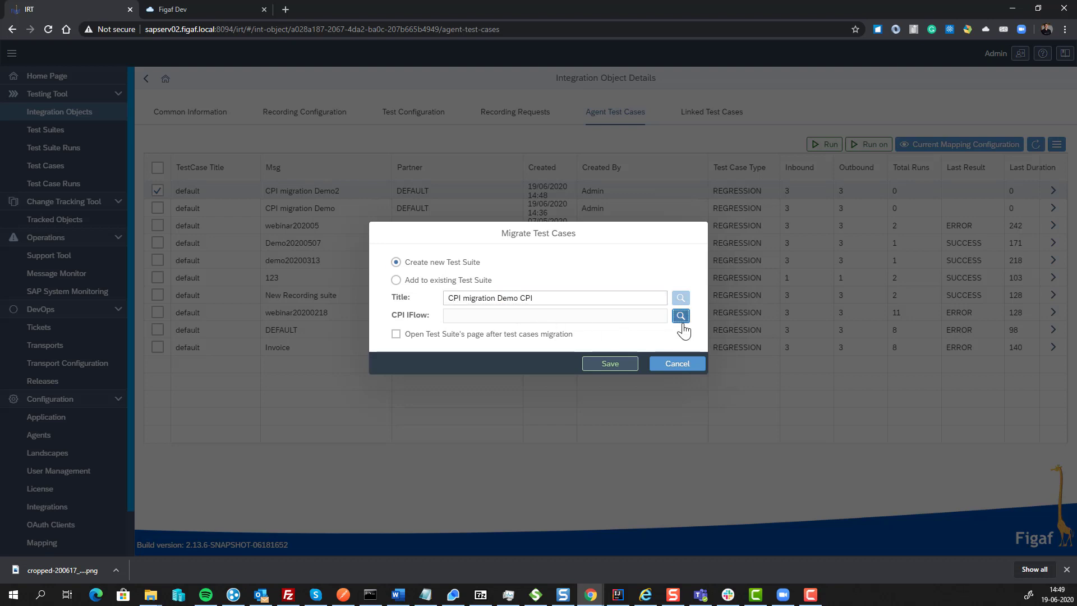
left_click(680, 315)
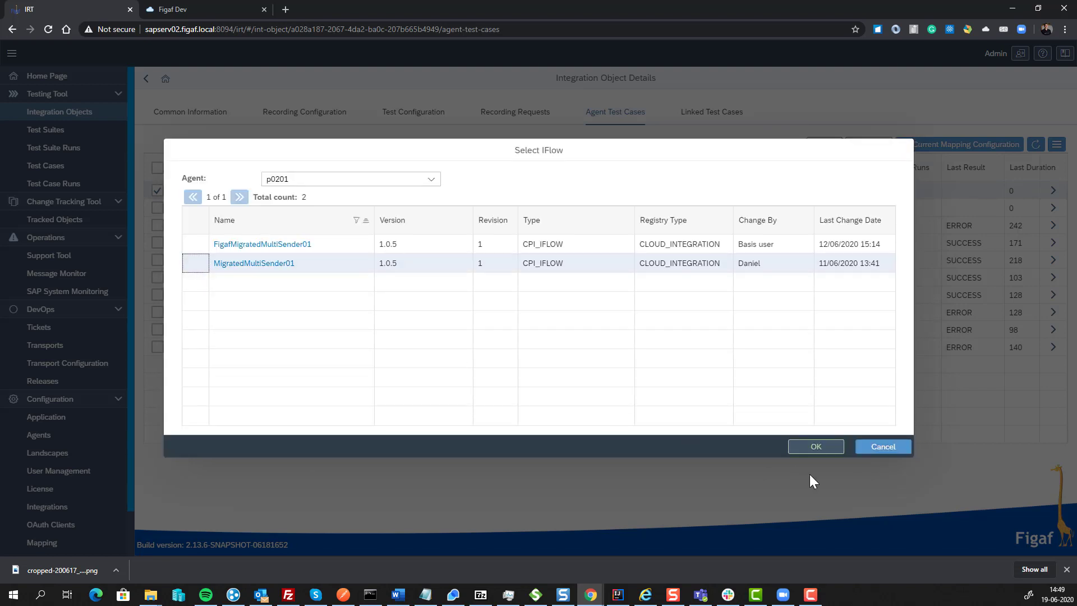
left_click(814, 446)
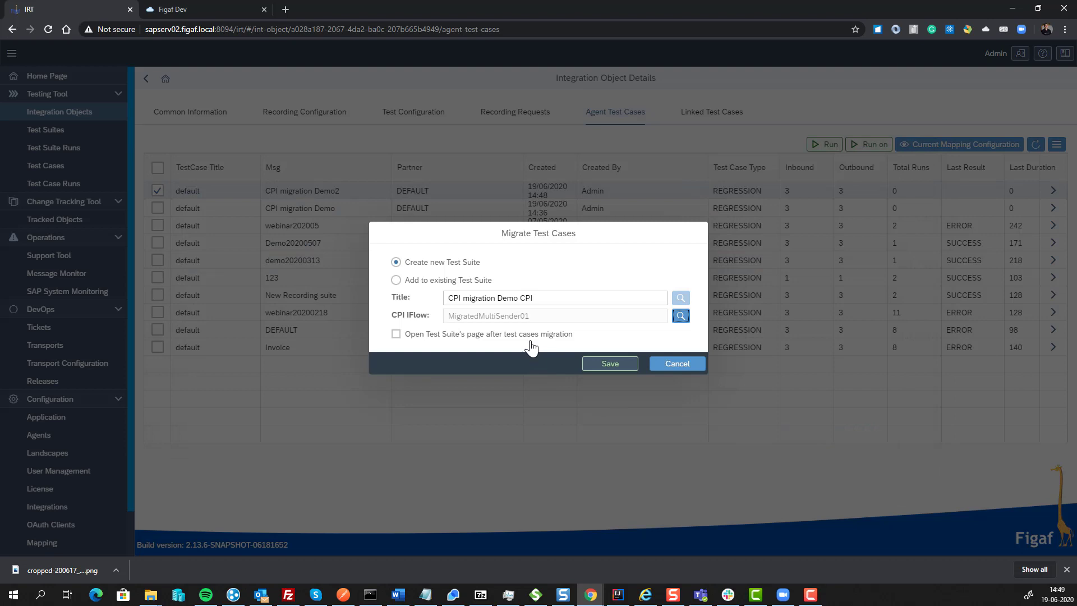
left_click(608, 363)
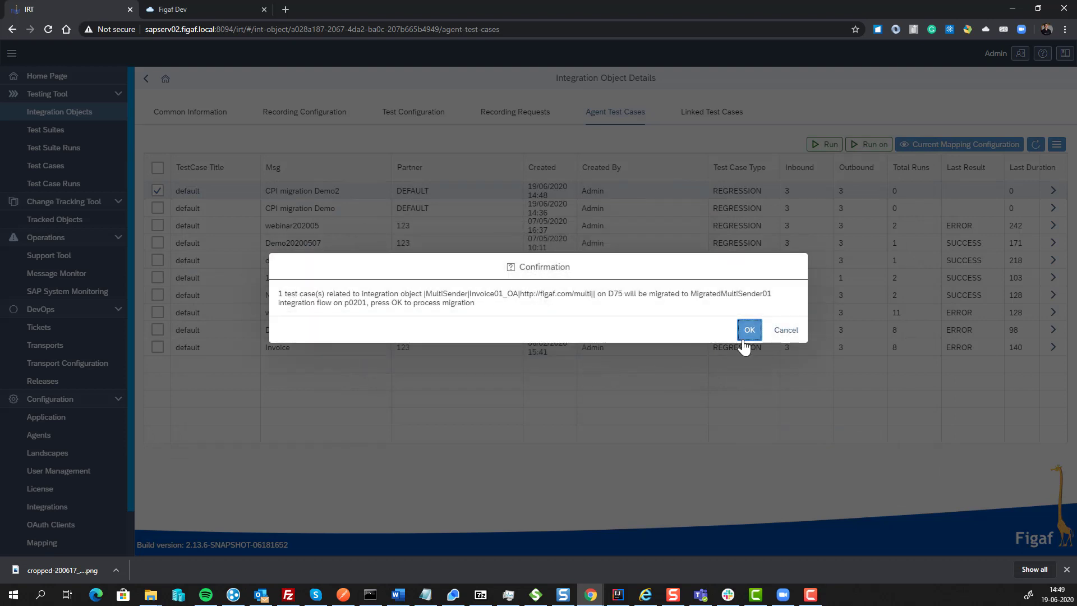
left_click(748, 329)
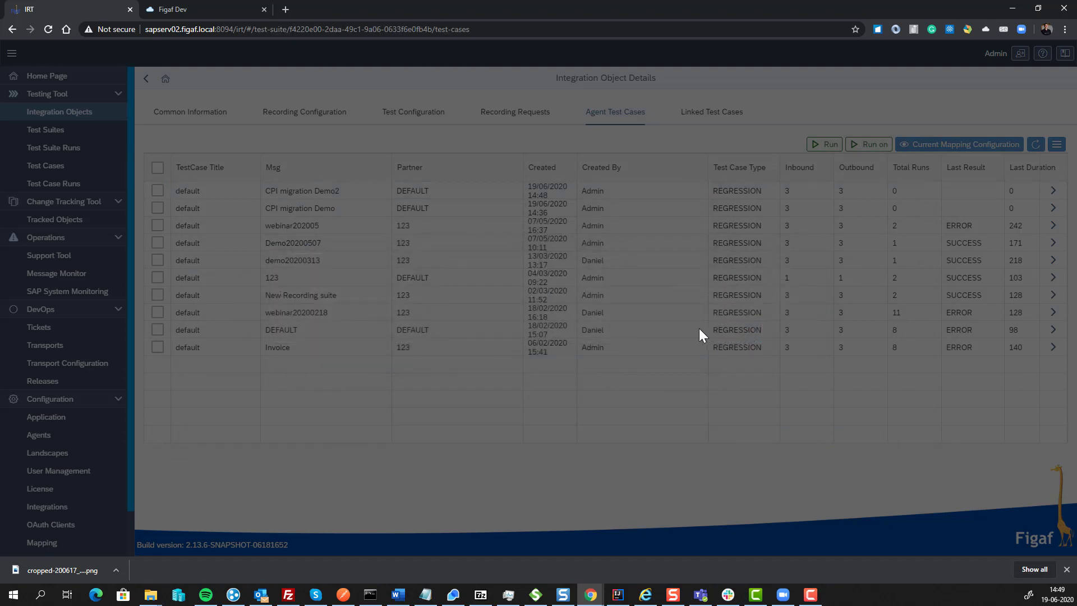
View the migrated test case linked to MigratedMultiSender01 on agent p0201
left_click(300, 190)
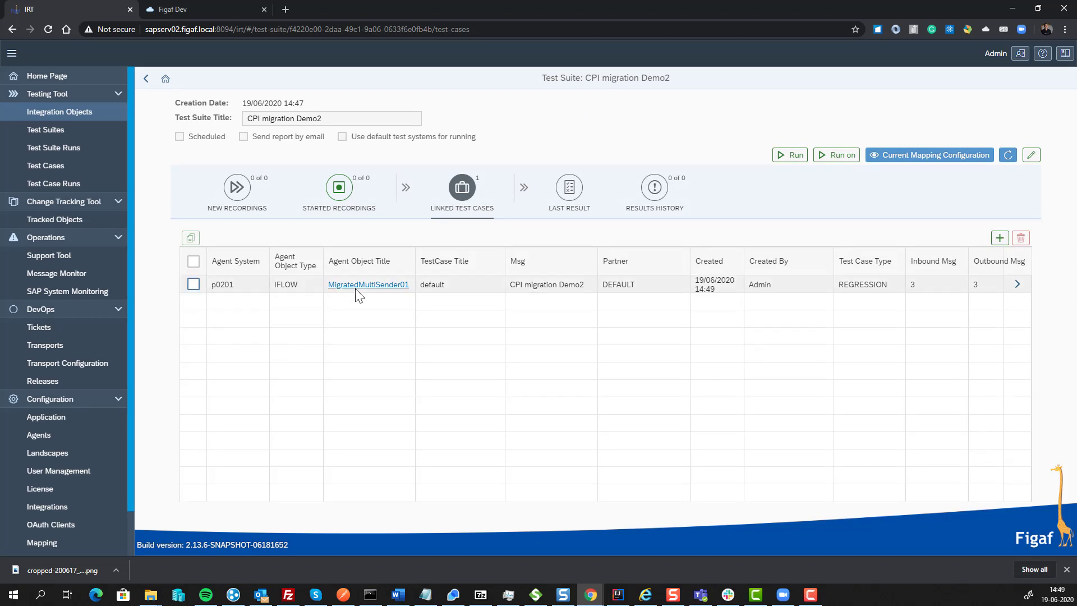
mouse_move(368, 285)
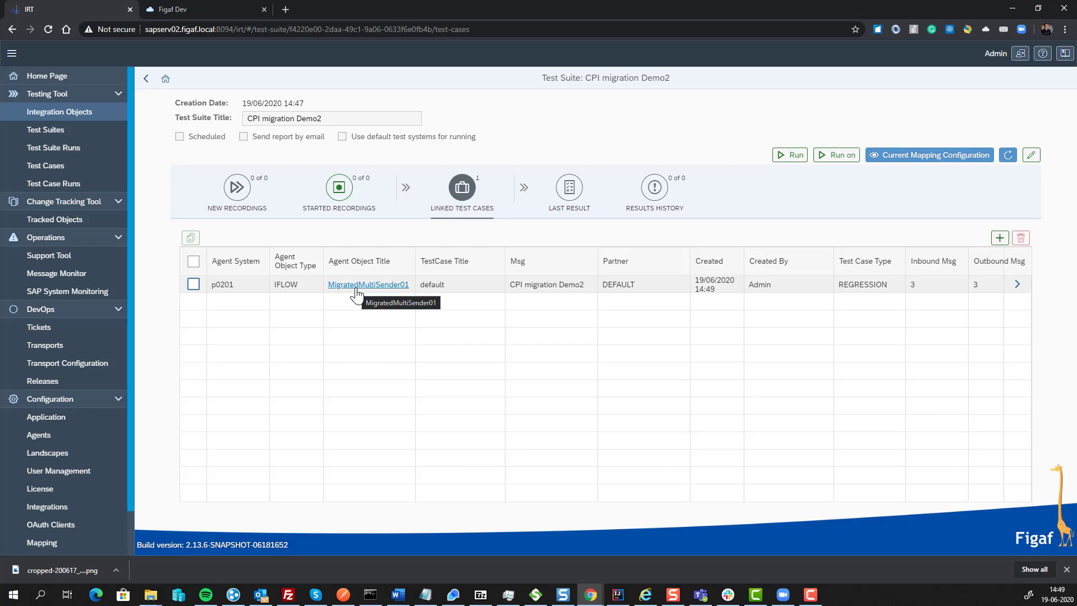
mouse_move(337, 294)
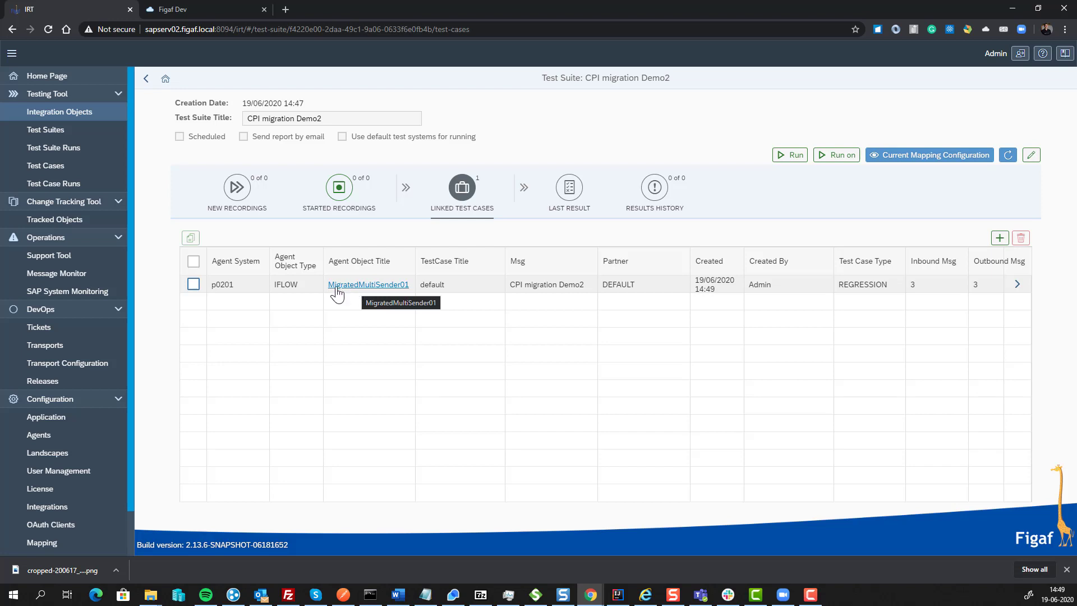
mouse_move(874, 171)
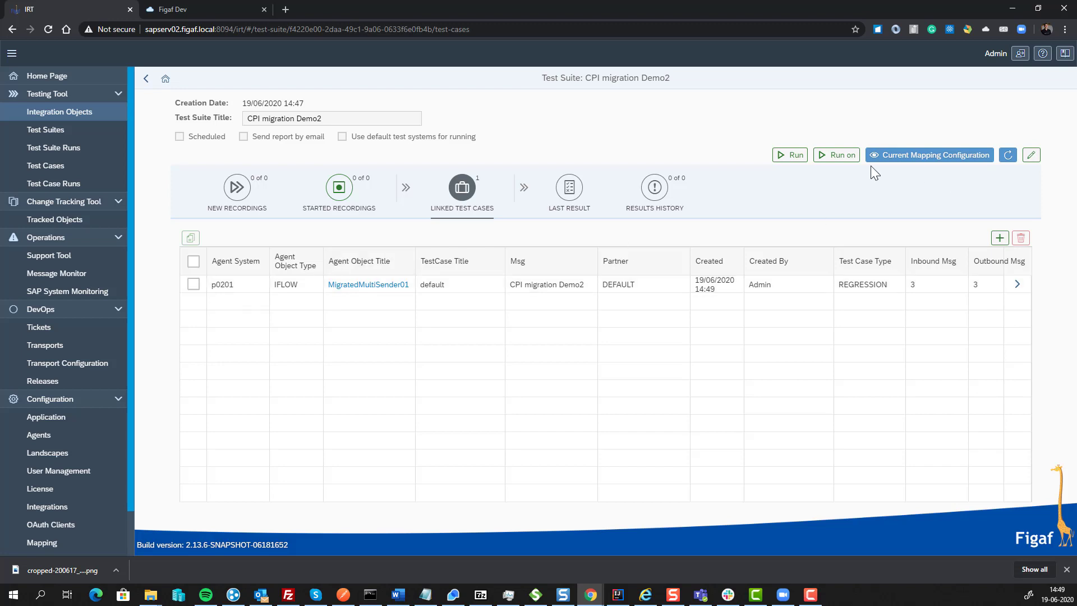
mouse_move(835, 155)
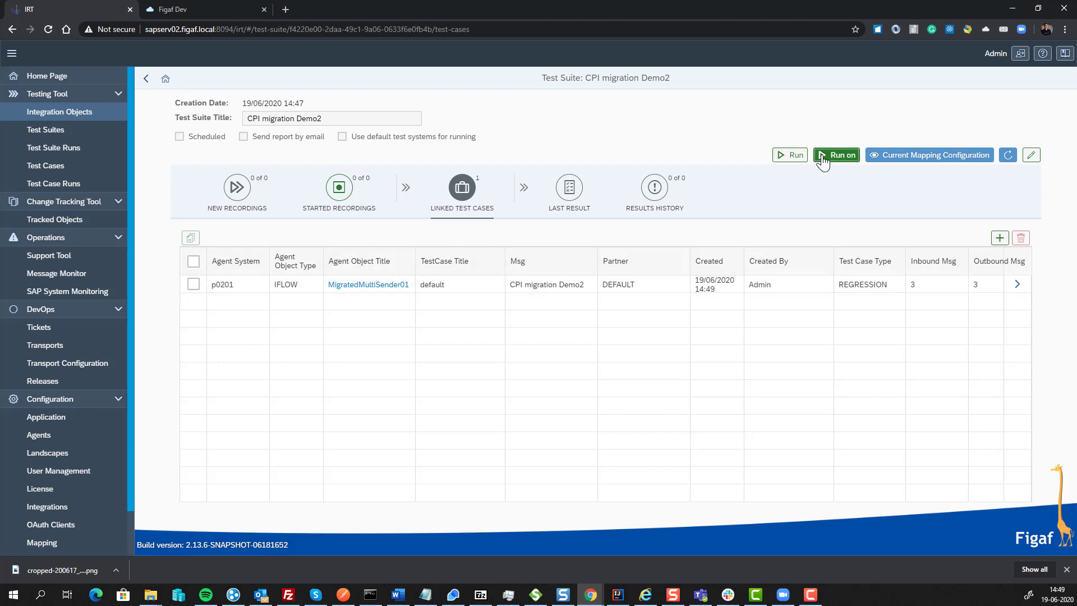
Run the CPI migration Demo CPI suite on a selected test system
left_click(834, 155)
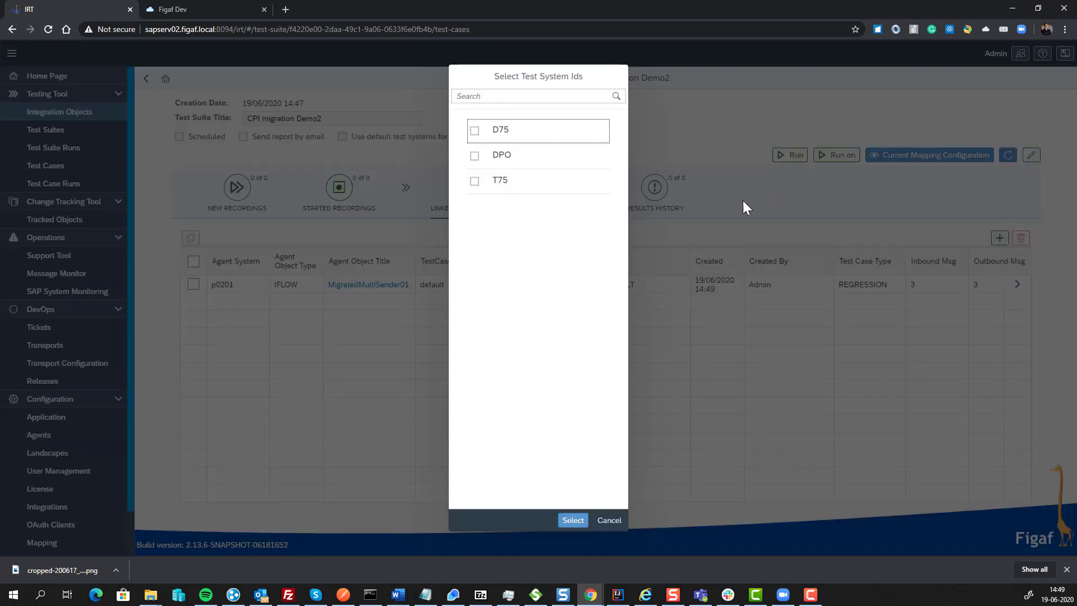
left_click(608, 520)
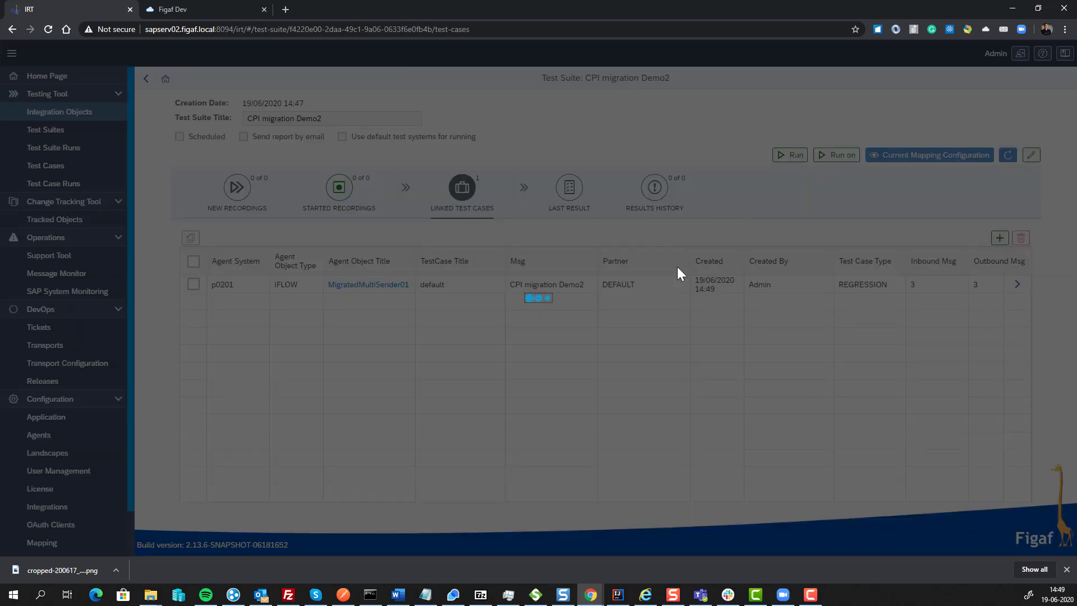
left_click(789, 155)
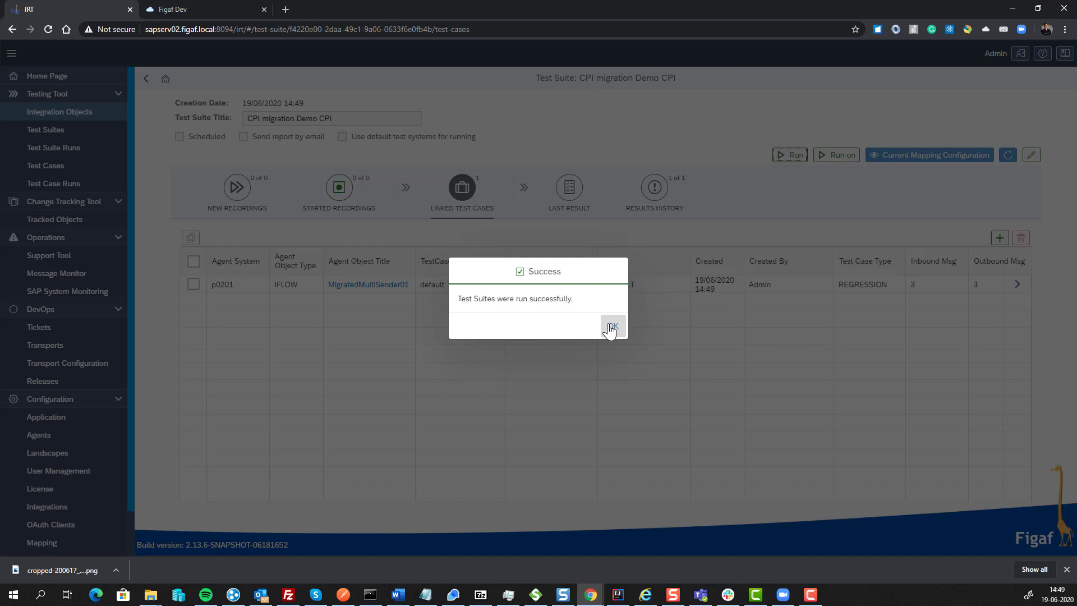
left_click(611, 326)
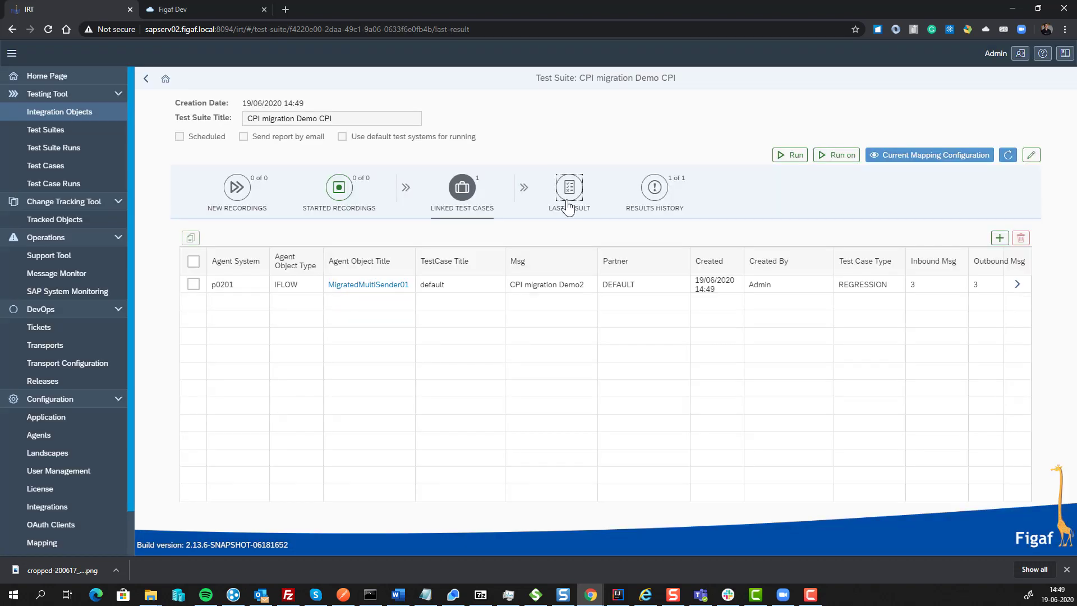
Check the last result's polling progress, which shows 1 of 3 messages received
left_click(568, 190)
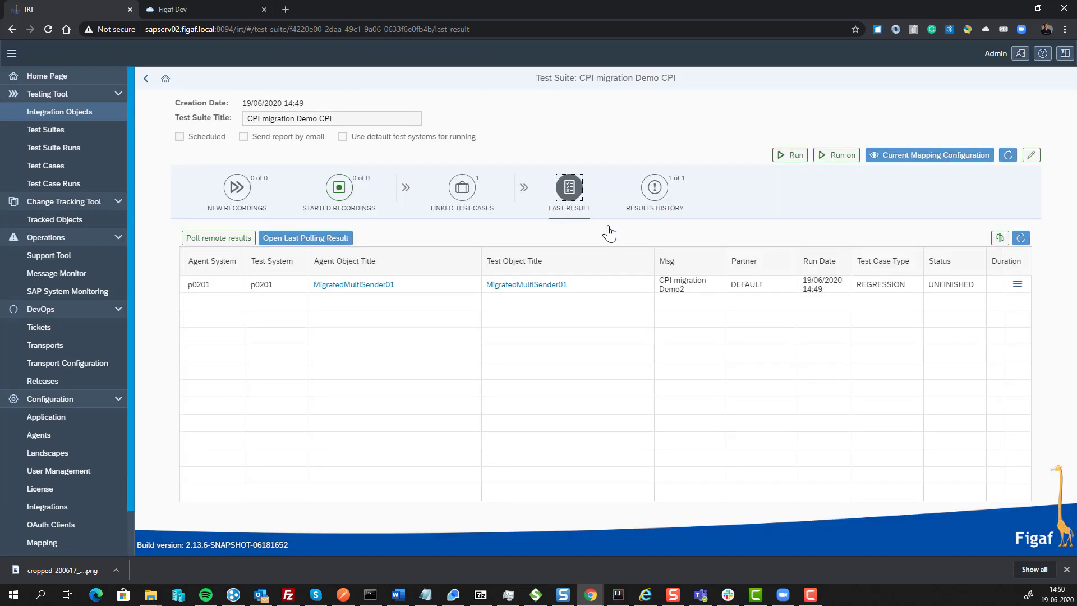
mouse_move(960, 249)
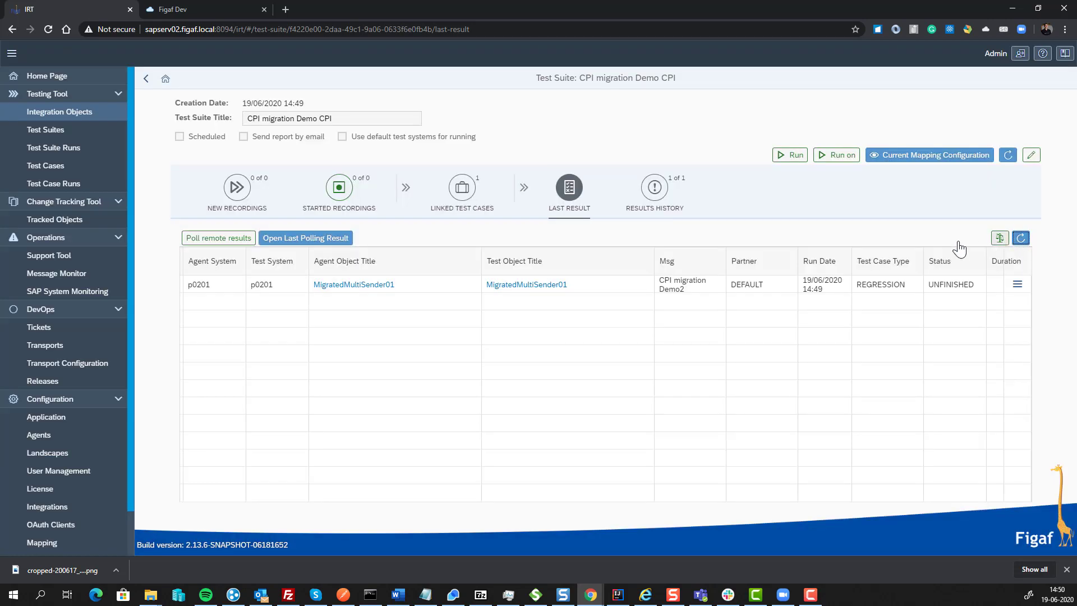
left_click(218, 238)
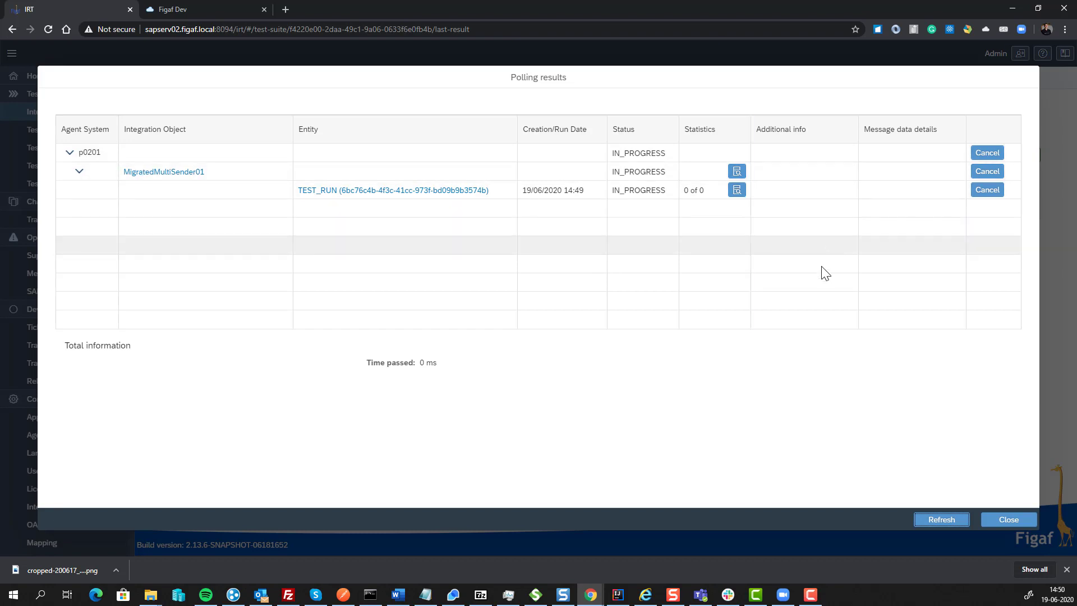
left_click(941, 519)
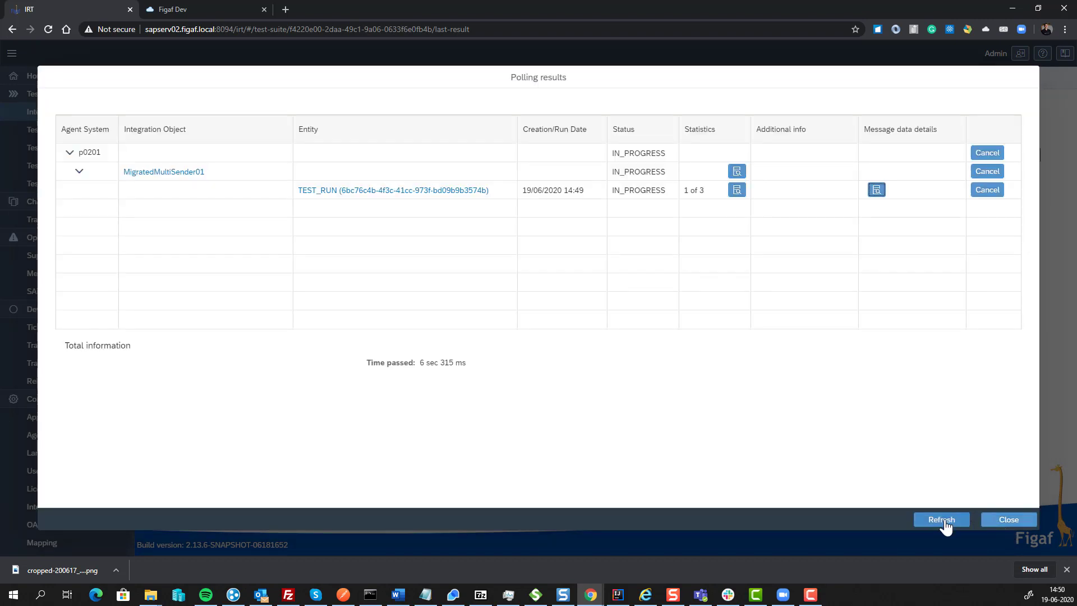
left_click(1007, 519)
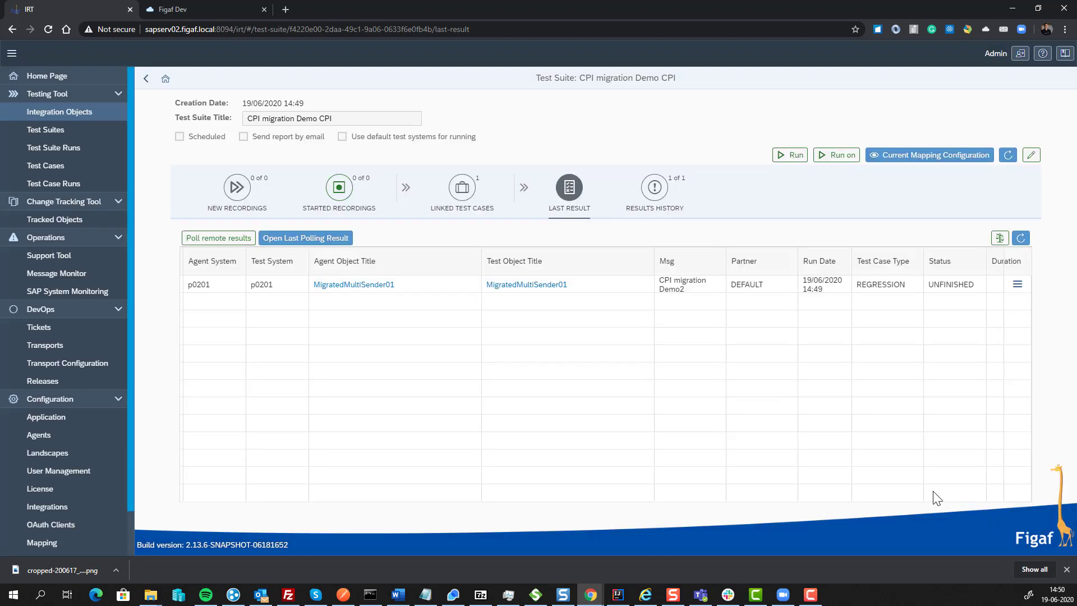
mouse_move(383, 296)
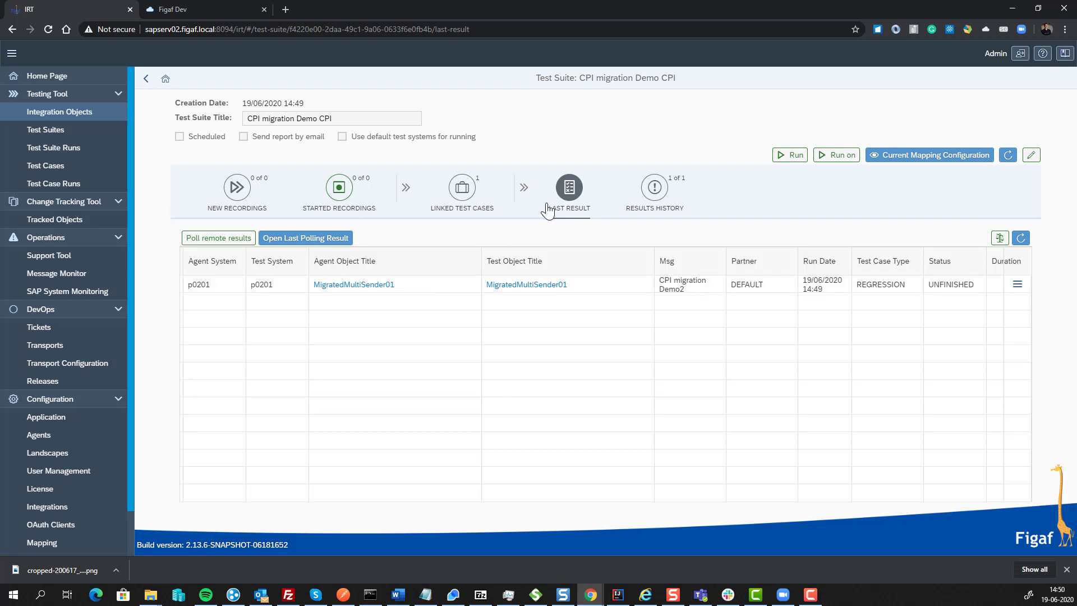
Open the run's detailed results and ignore the first unexpected step by model step id
left_click(1017, 283)
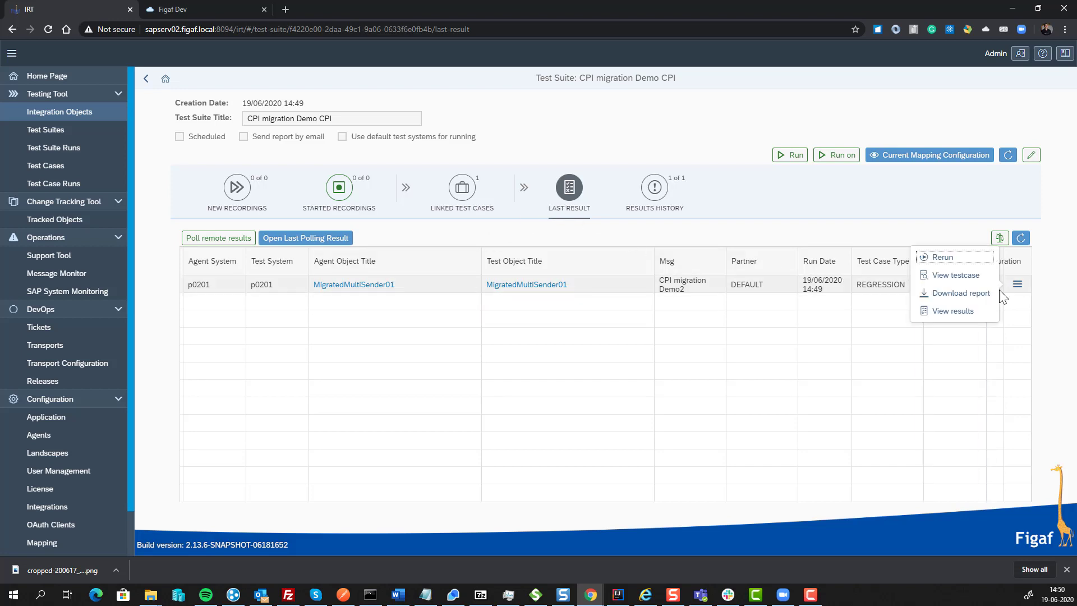
left_click(953, 311)
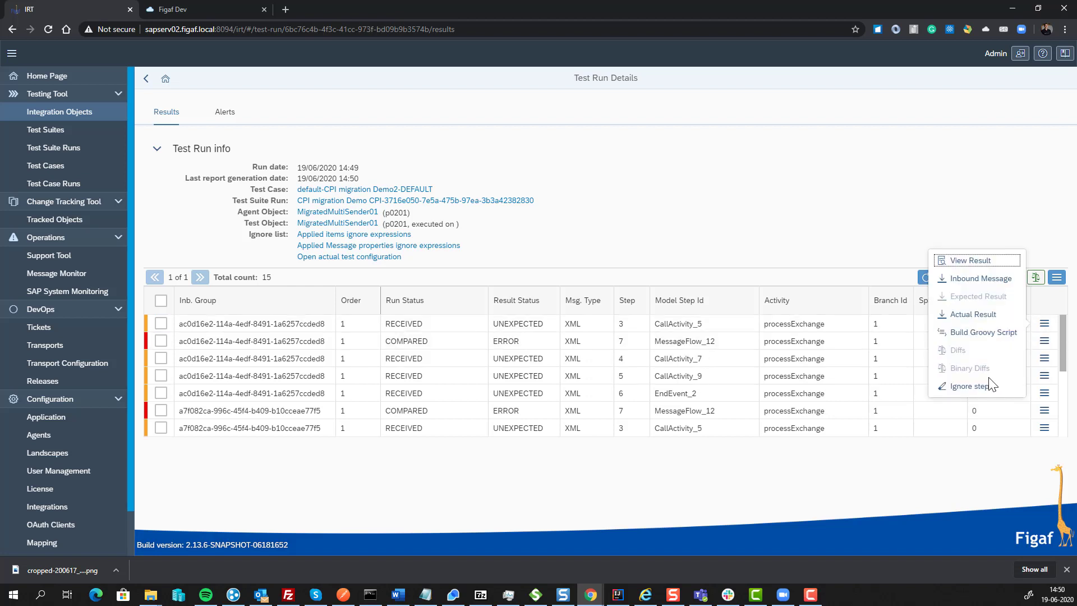
mouse_move(972, 386)
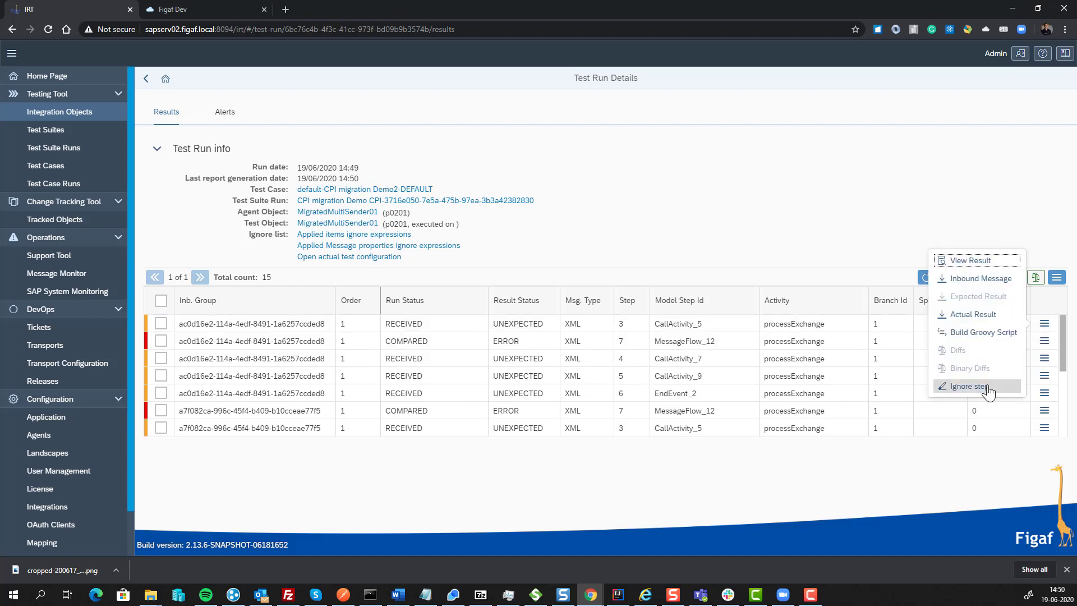
left_click(969, 385)
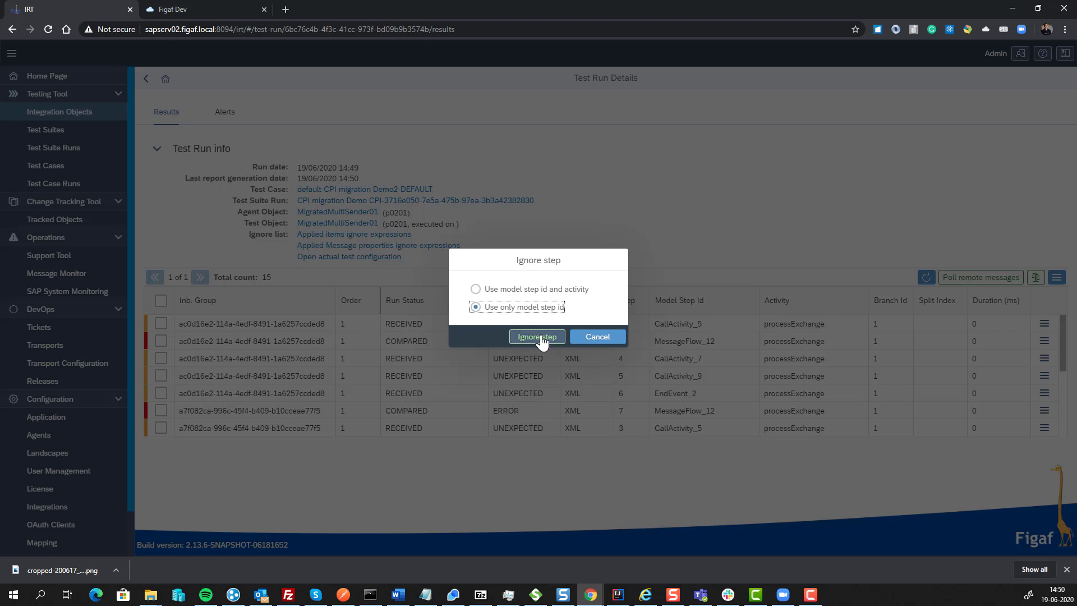
left_click(536, 337)
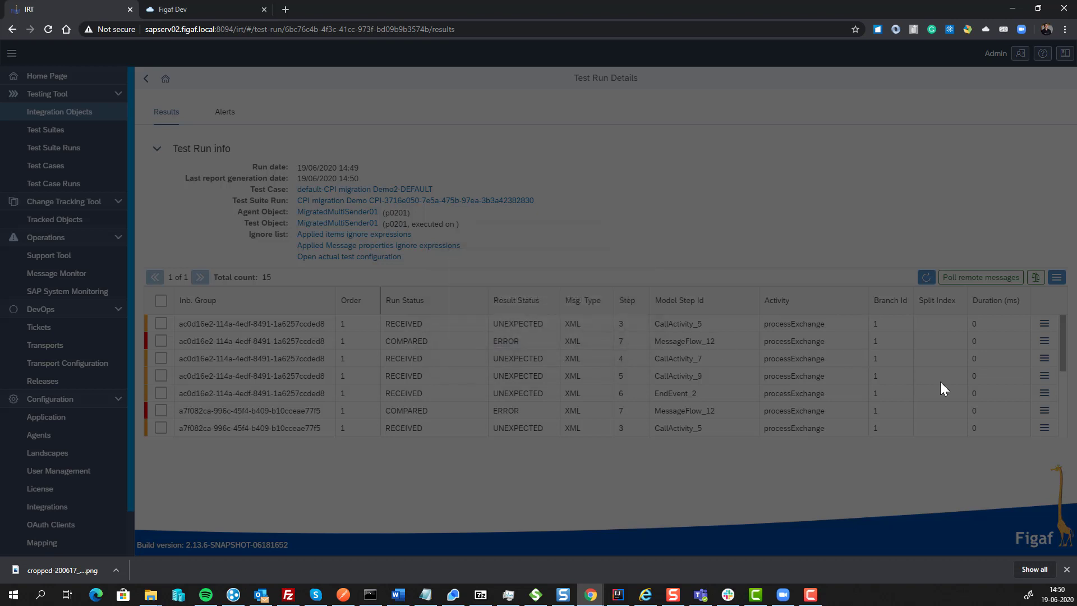
Ignore CallActivity_9 and two more result steps, confirming each ignore-list update
left_click(1043, 379)
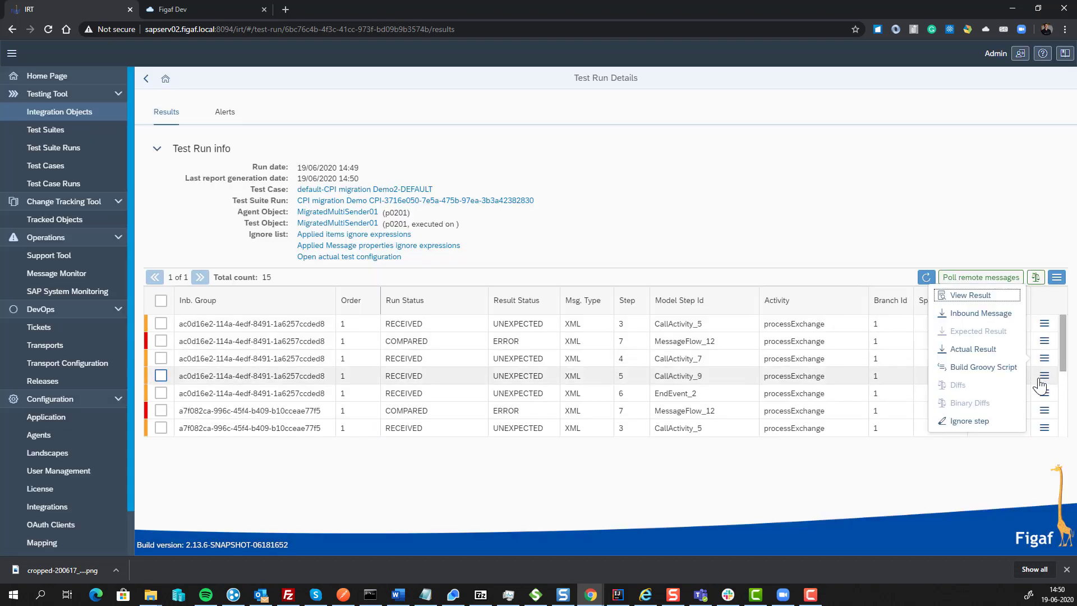
left_click(968, 420)
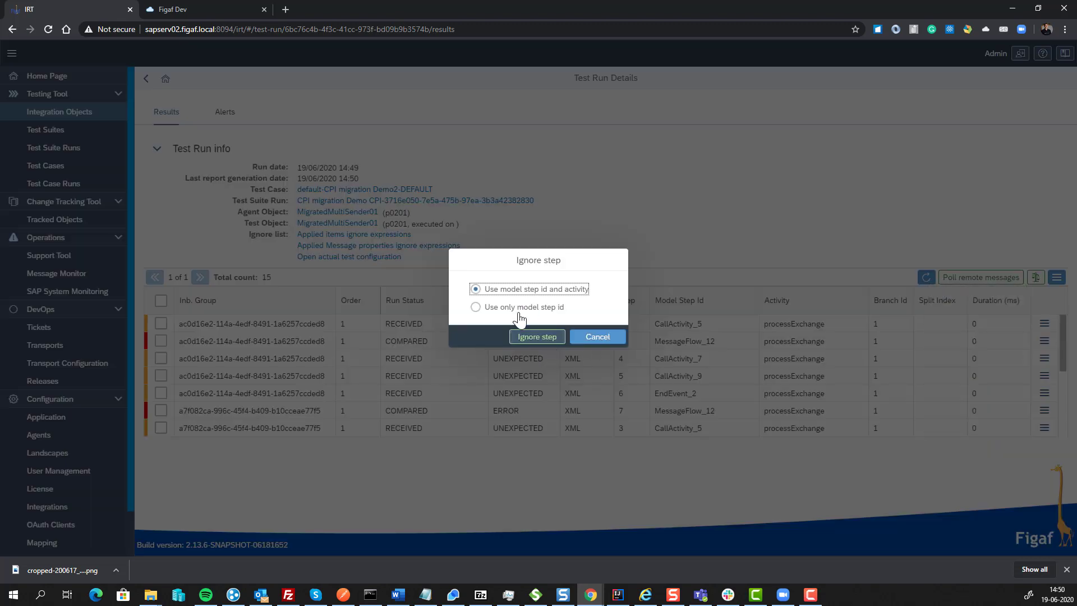
left_click(536, 337)
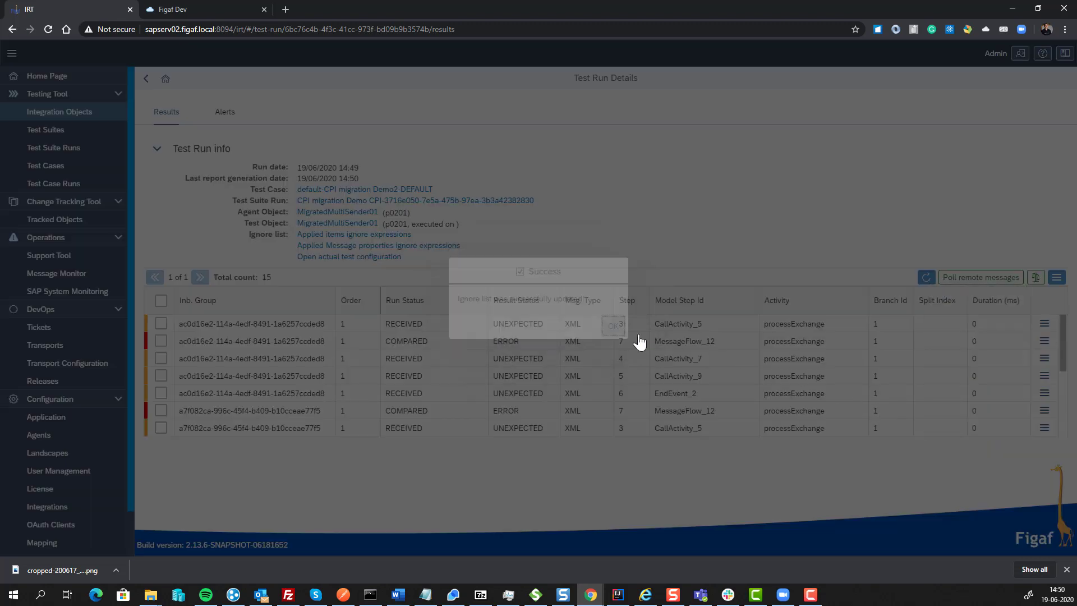
left_click(1043, 323)
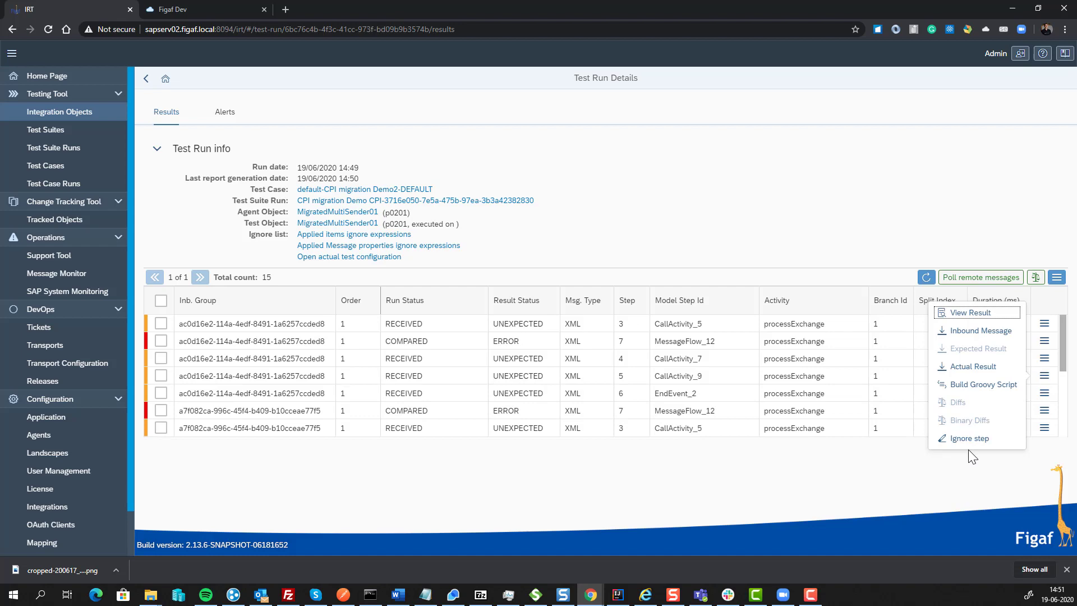
left_click(967, 438)
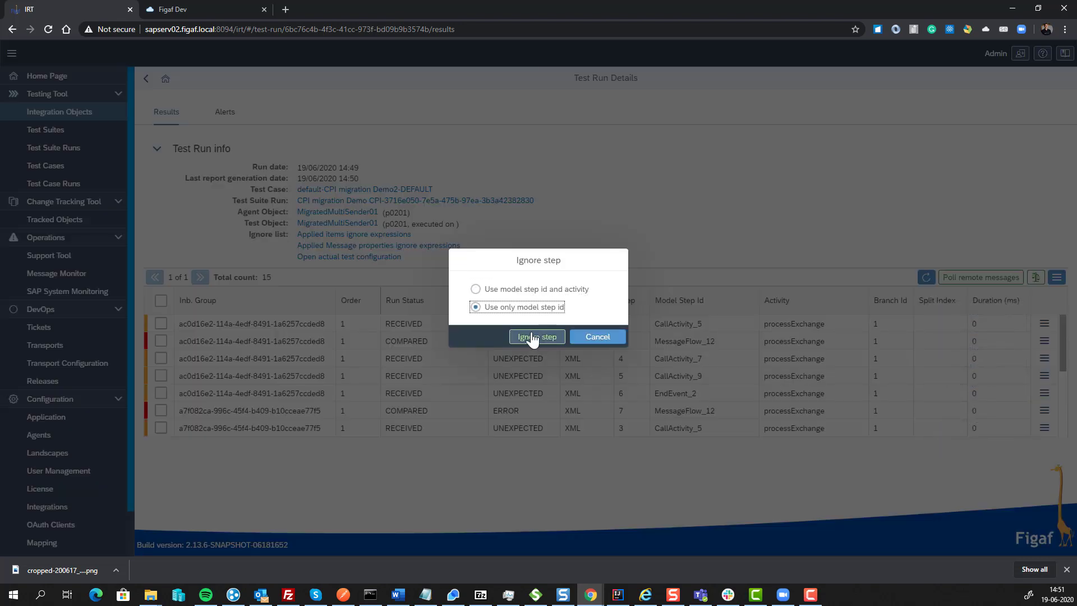
left_click(536, 336)
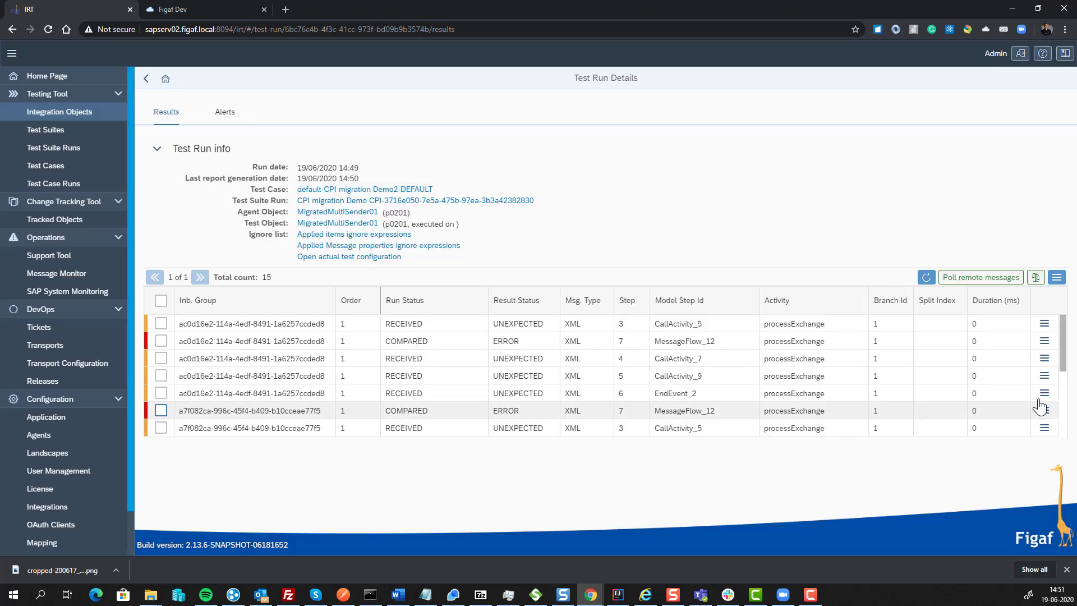
left_click(1044, 410)
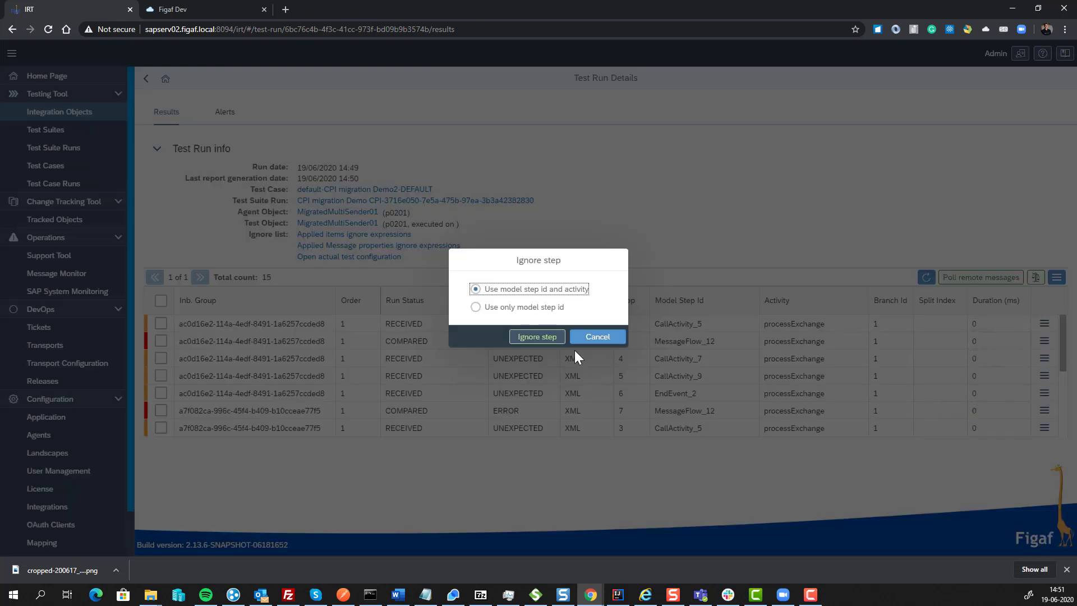
left_click(536, 336)
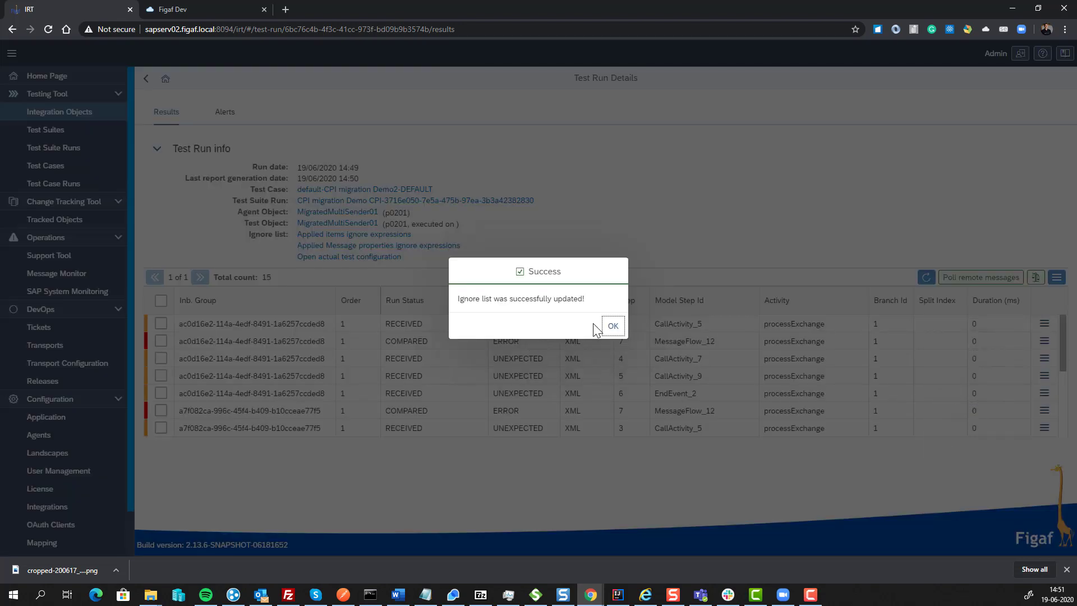
left_click(611, 324)
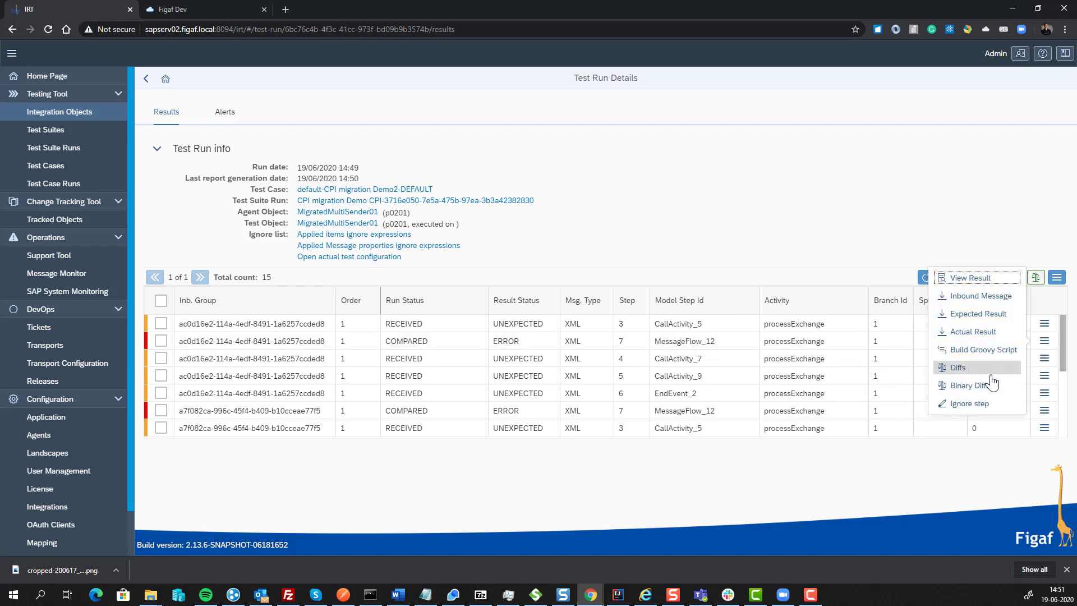
Review the invoice XML differences and add /Invoice/Date to the ignore list
left_click(956, 366)
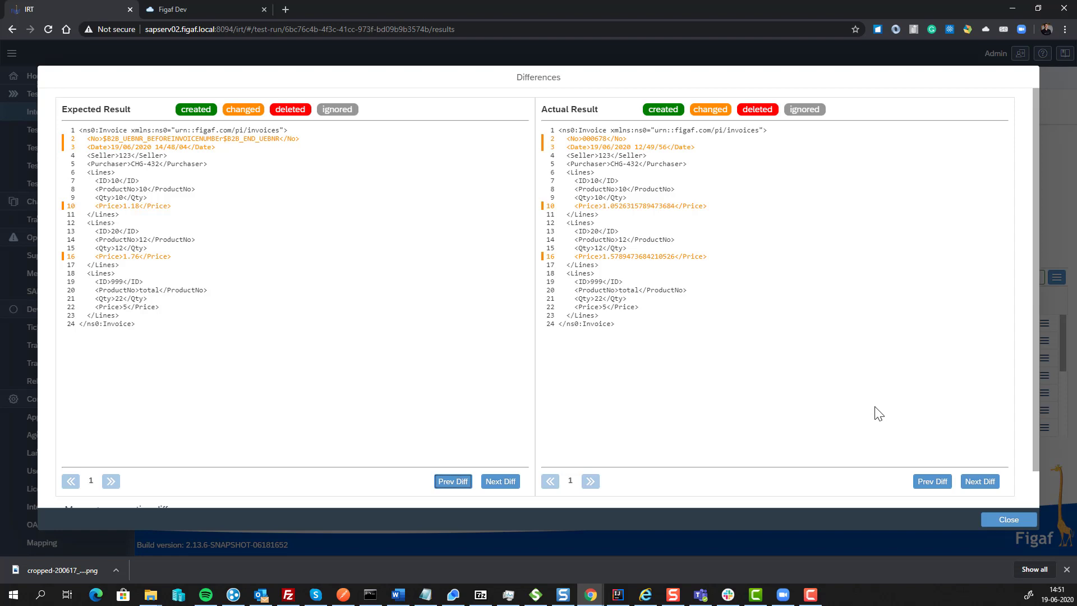
scroll("down", 3)
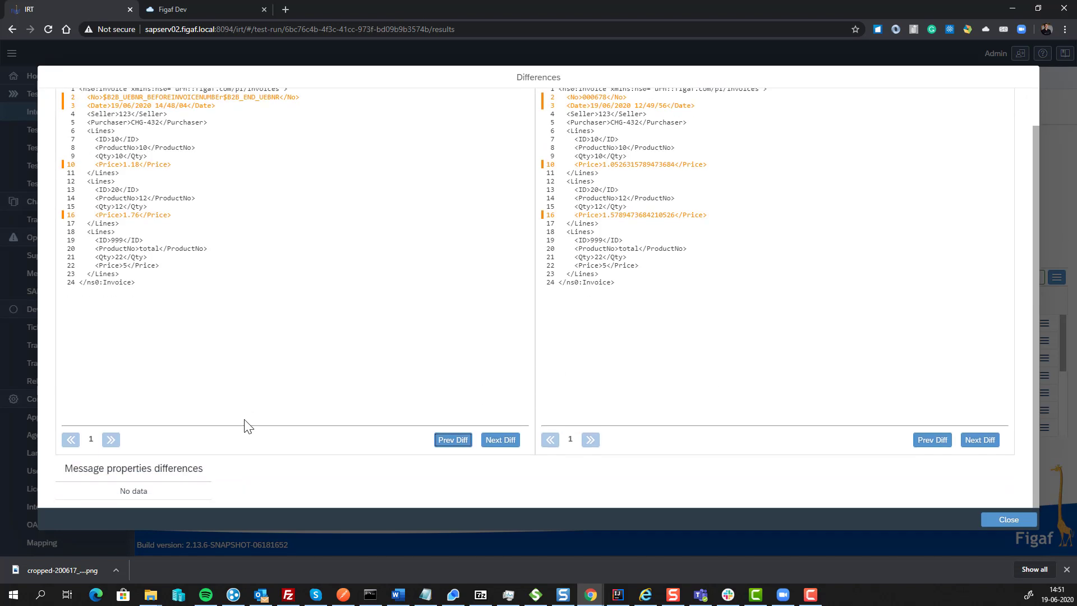
scroll("up", 3)
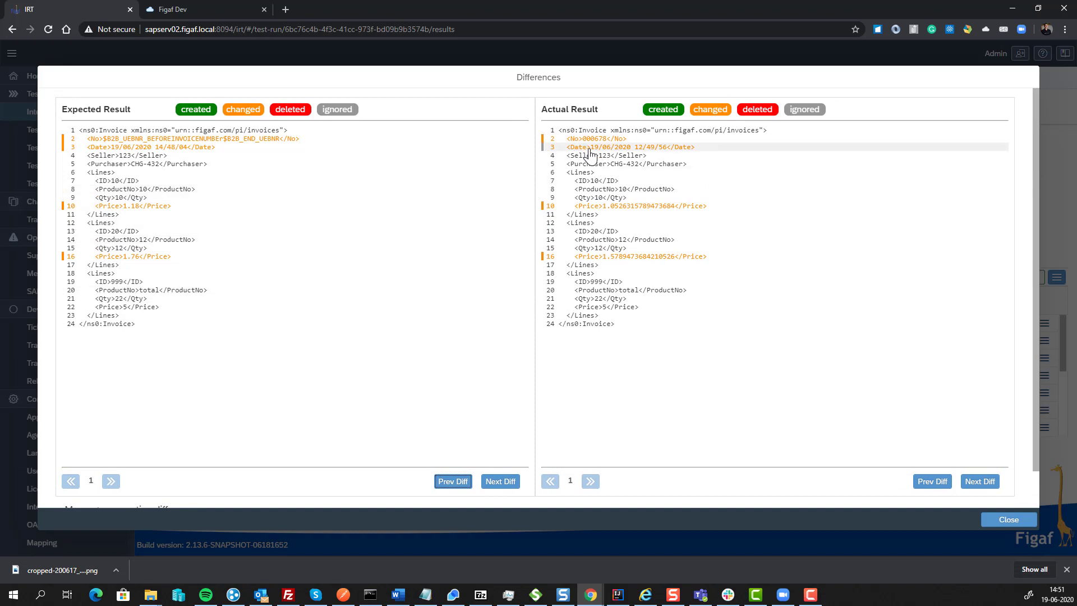
left_click(630, 146)
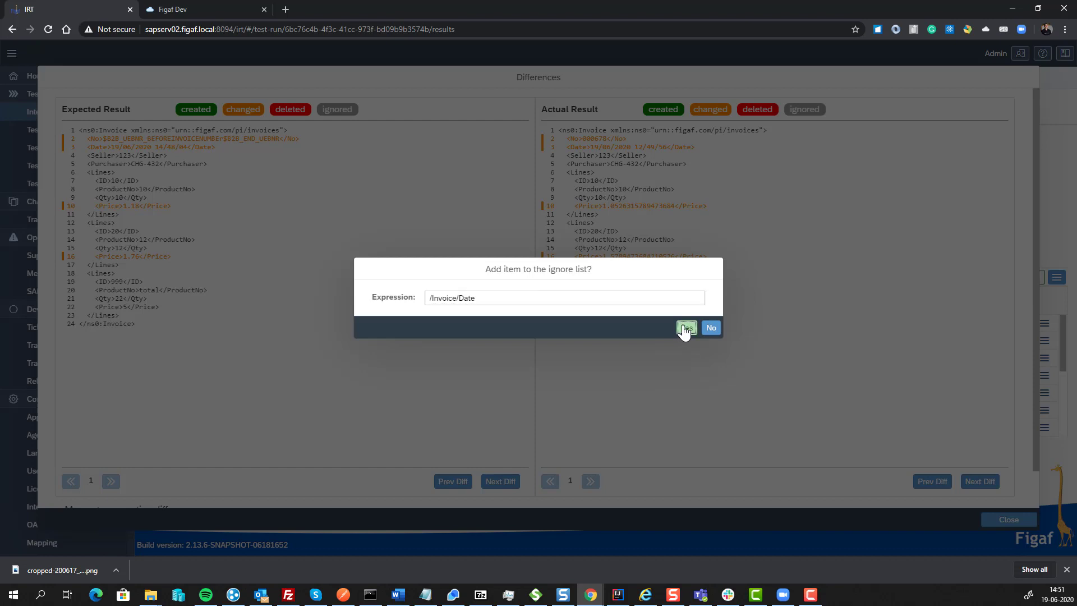
left_click(686, 327)
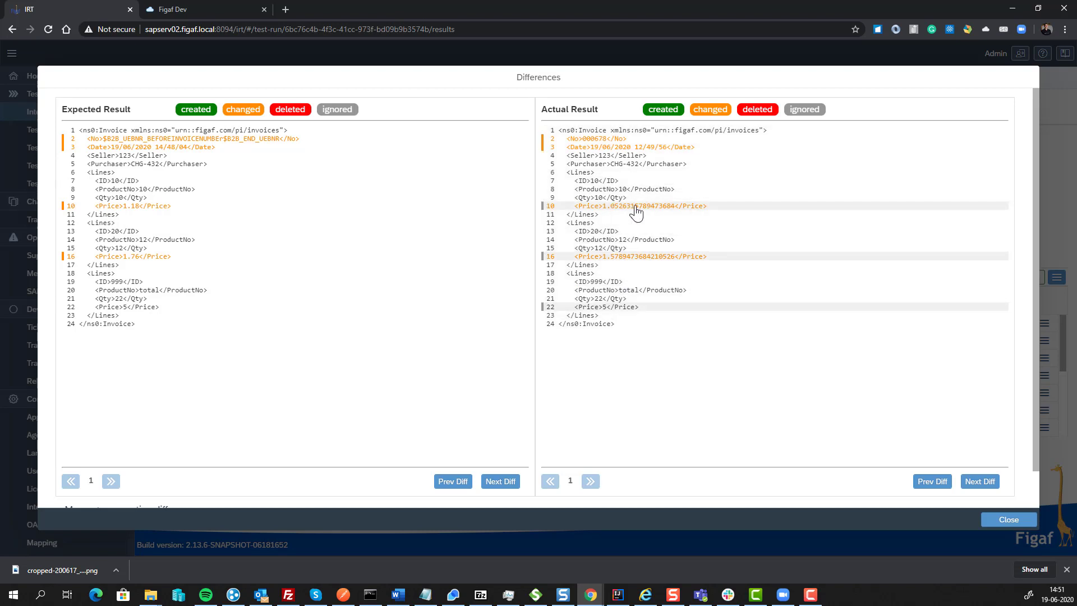
mouse_move(630, 211)
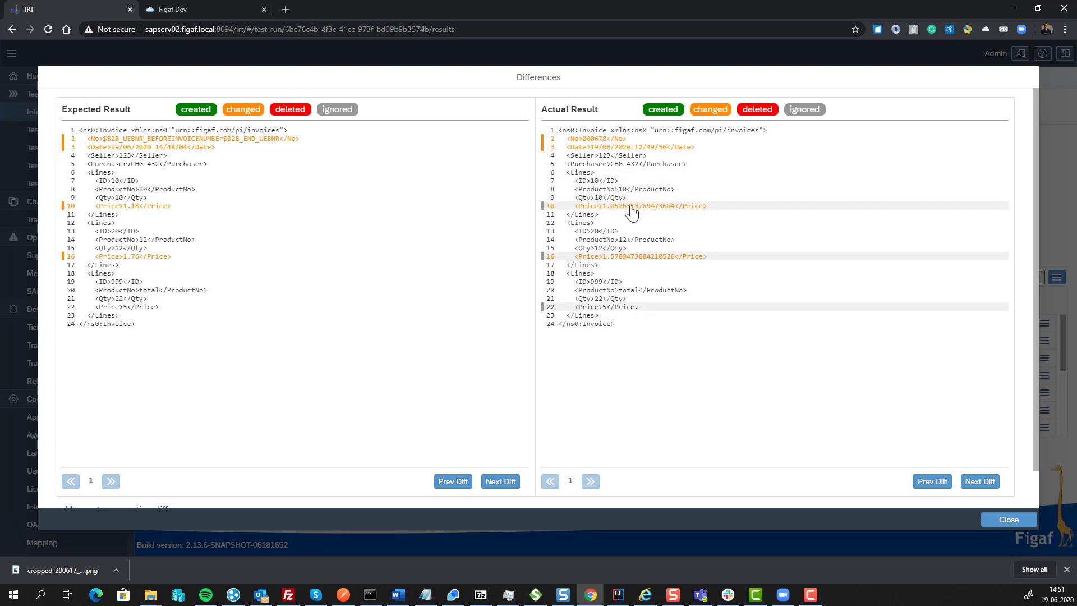
mouse_move(657, 214)
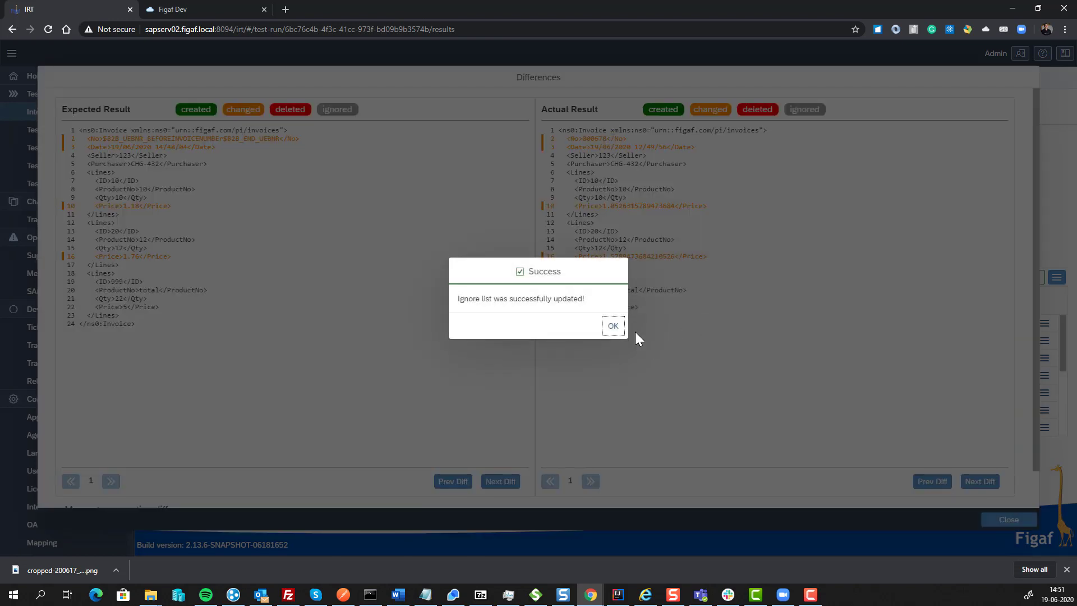
left_click(611, 325)
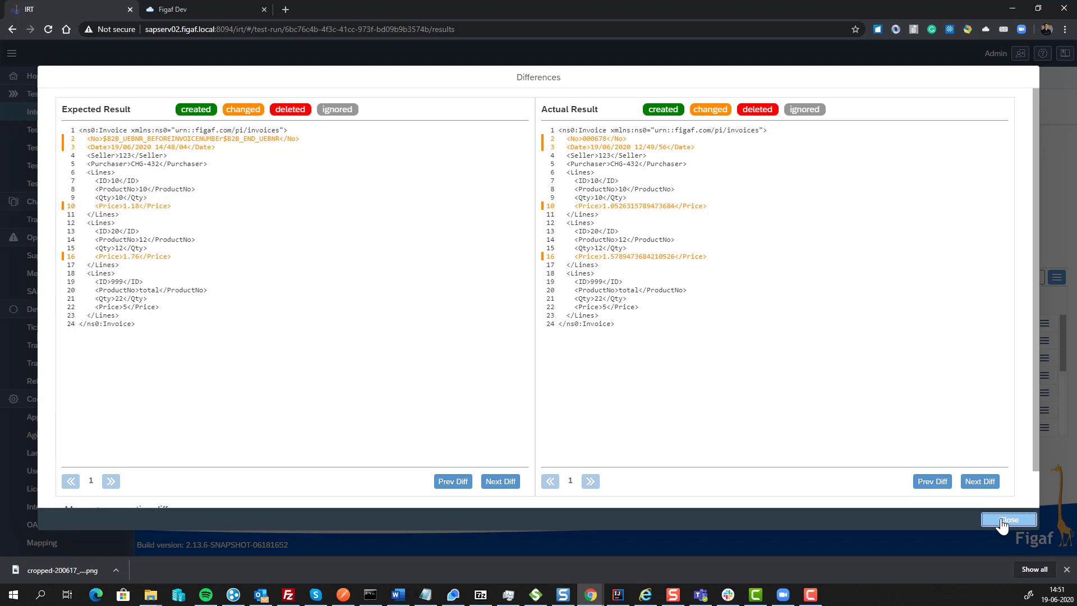
left_click(1008, 519)
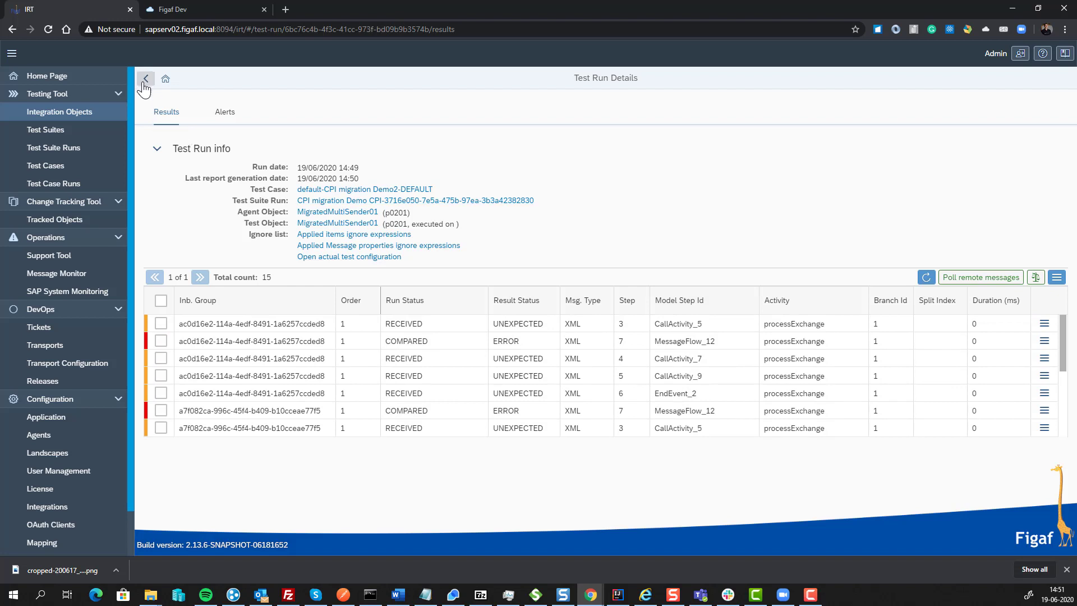
mouse_move(161, 340)
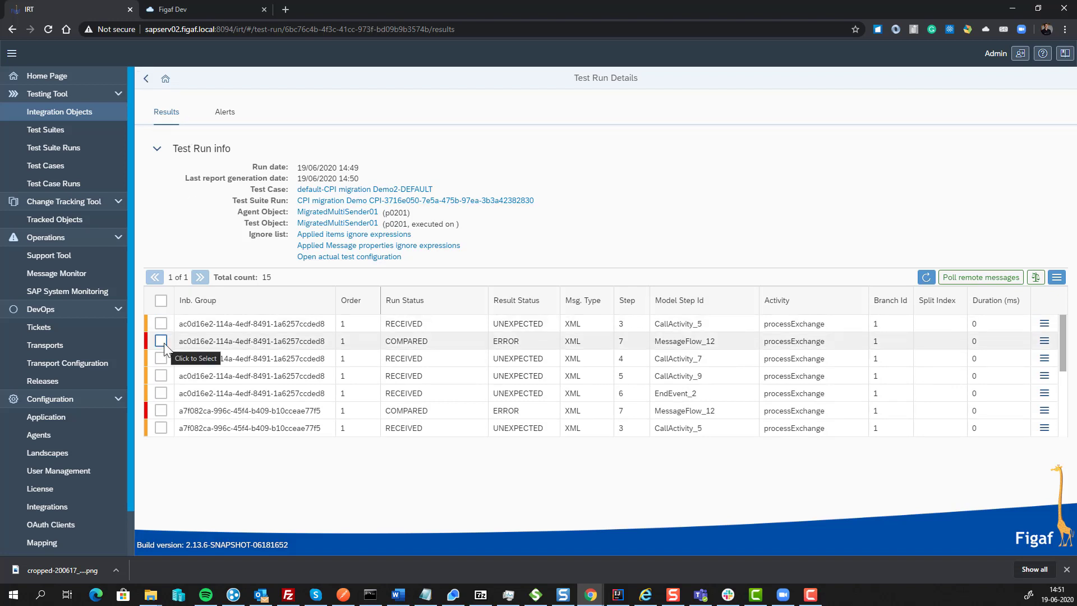
Update the test case from all selected run steps, then go back to the suite
left_click(161, 300)
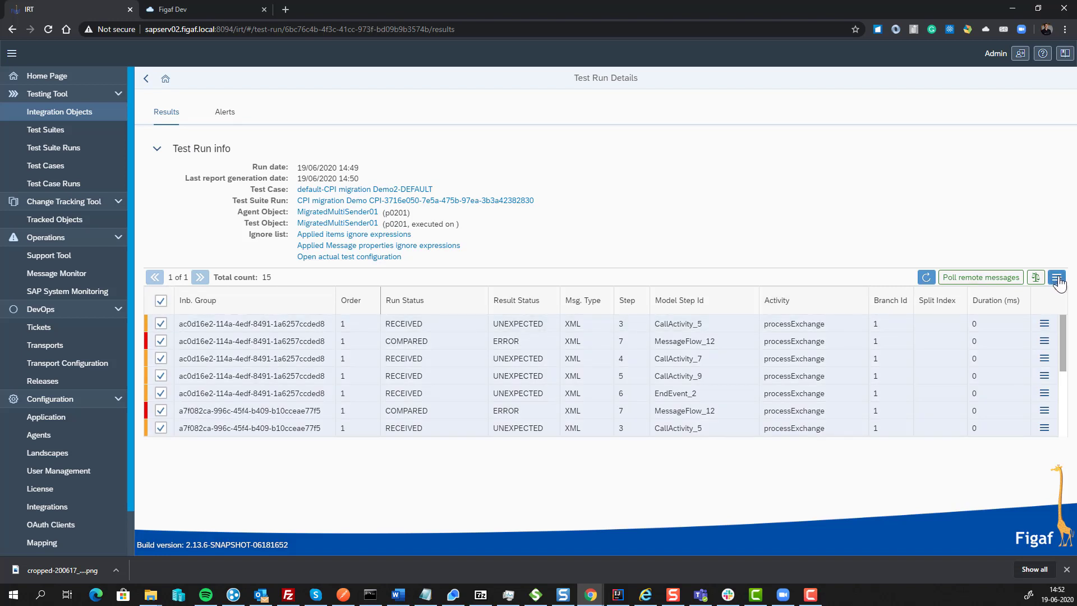
left_click(1058, 276)
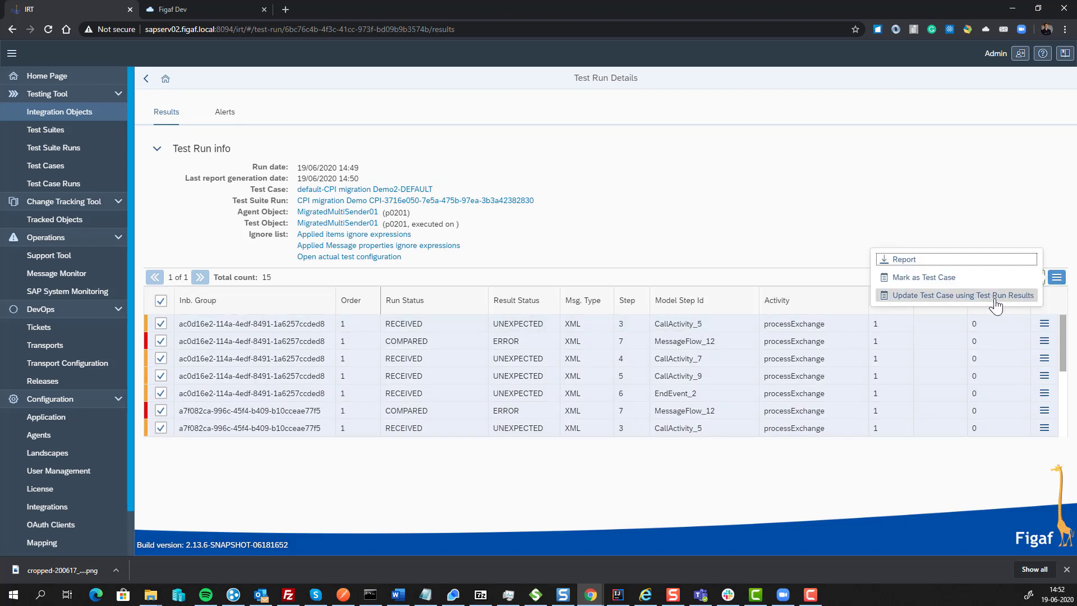
left_click(960, 294)
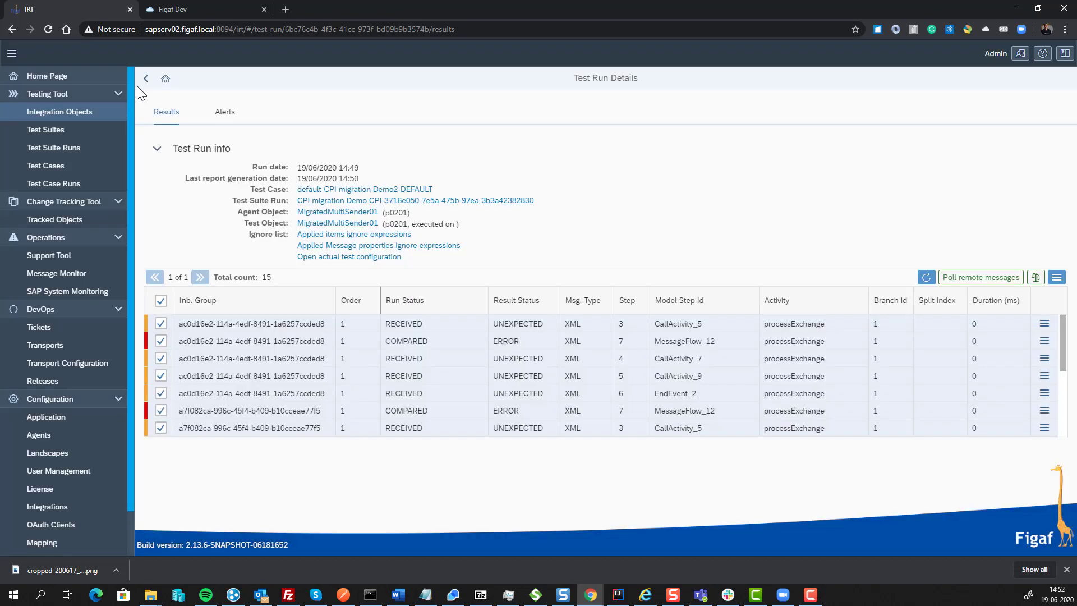
left_click(145, 79)
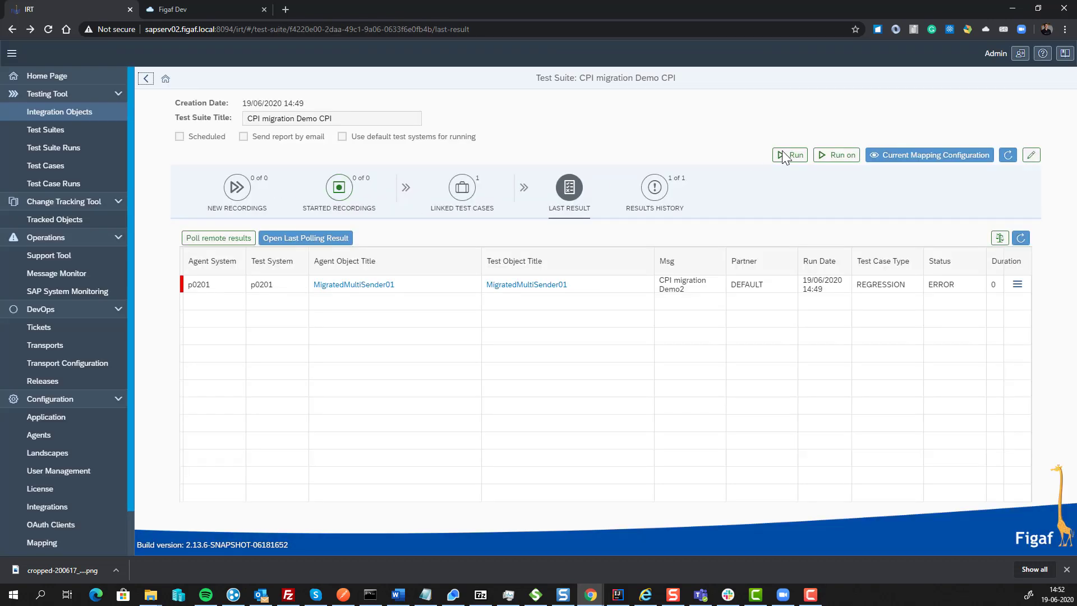
Rerun the CPI migration Demo CPI suite and poll until 2 of 3 messages arrive
left_click(789, 155)
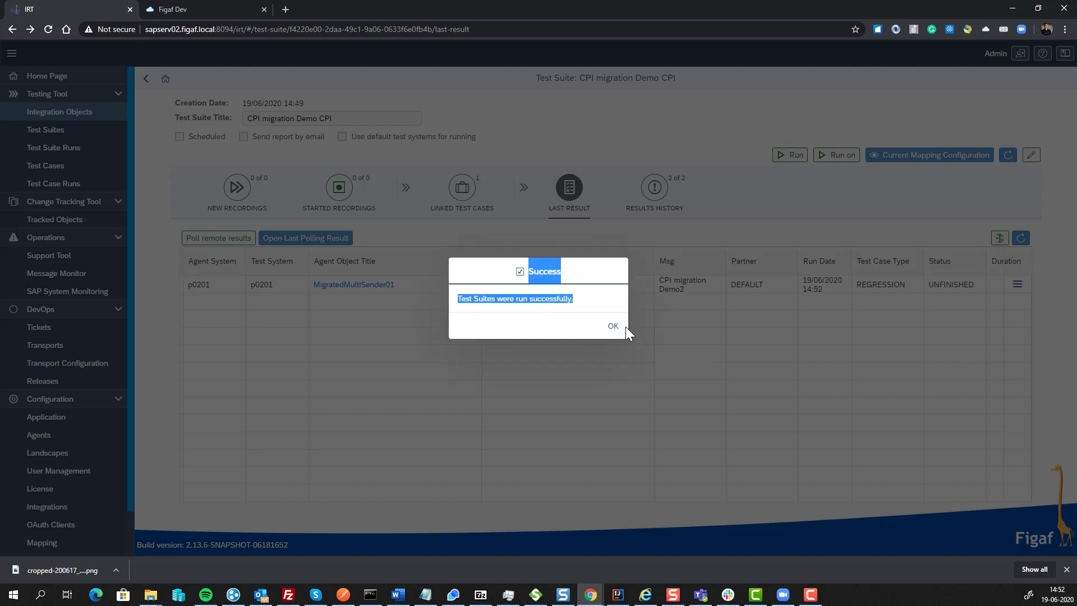
left_click(612, 326)
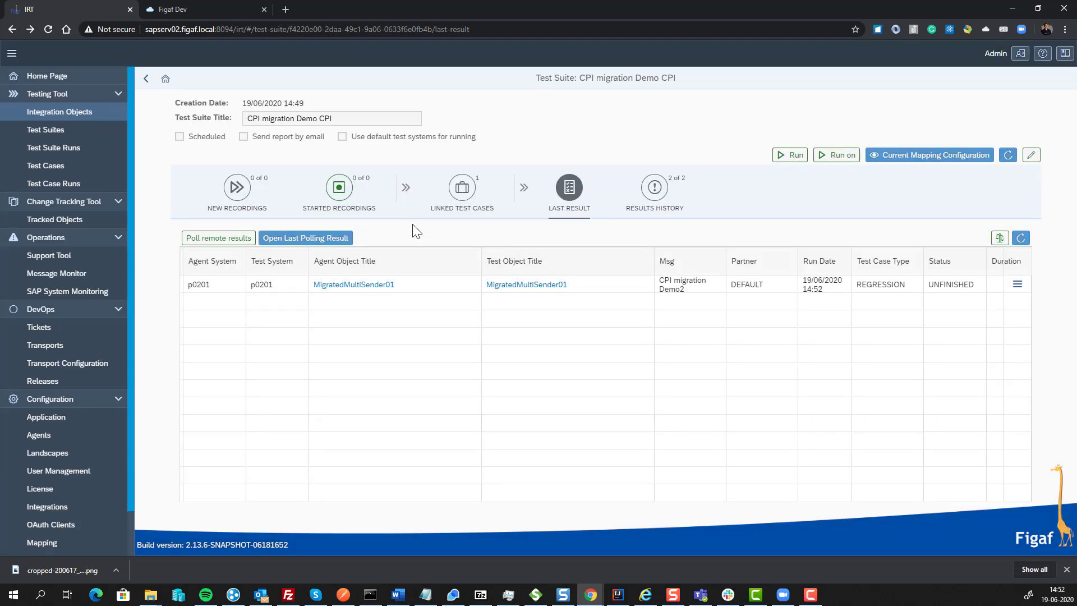
mouse_move(227, 242)
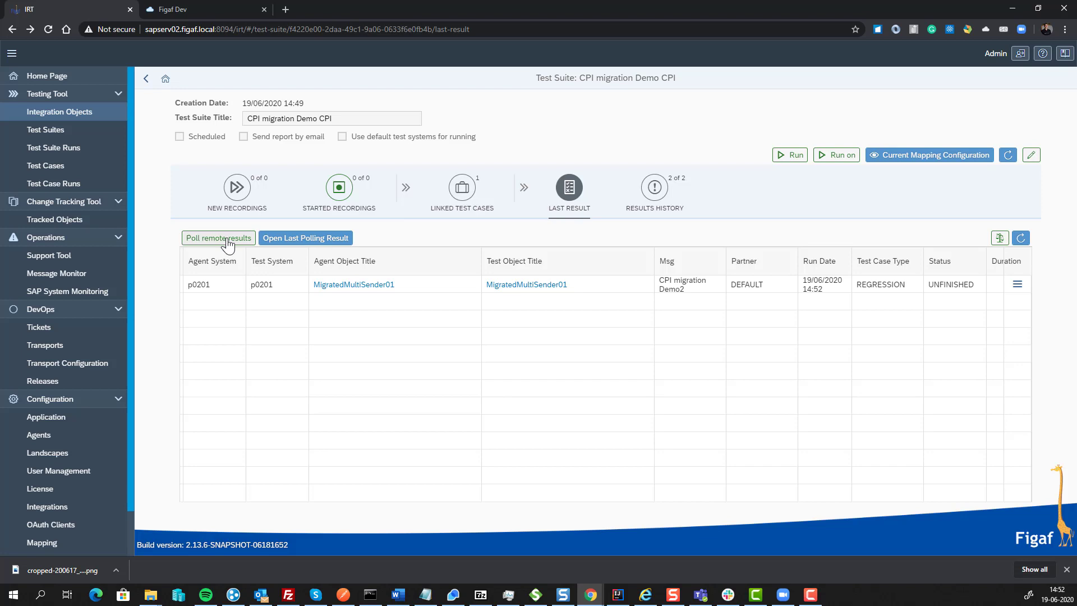
left_click(218, 238)
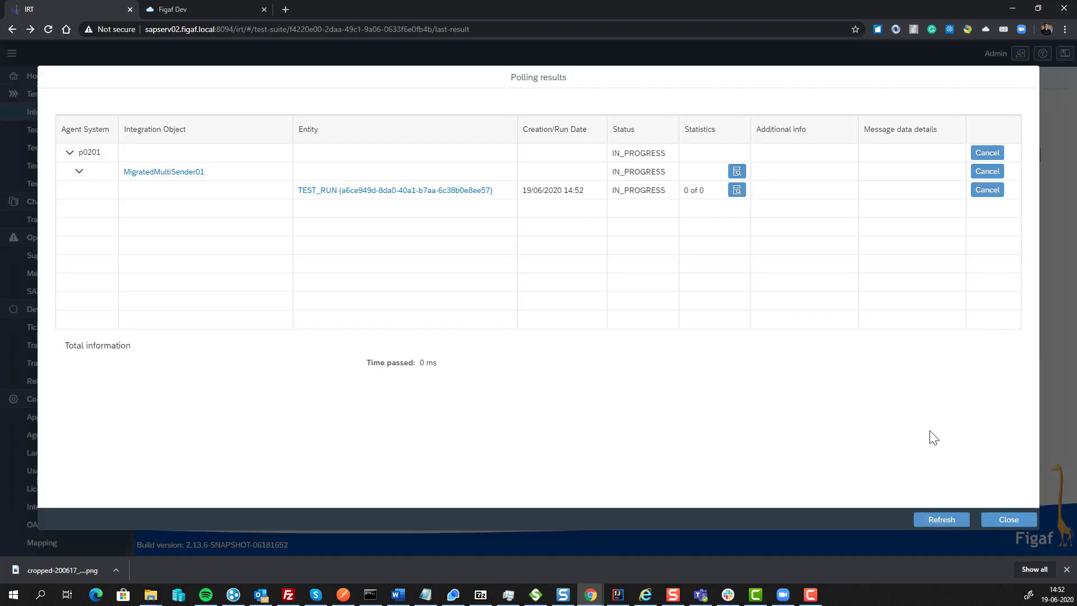
left_click(940, 519)
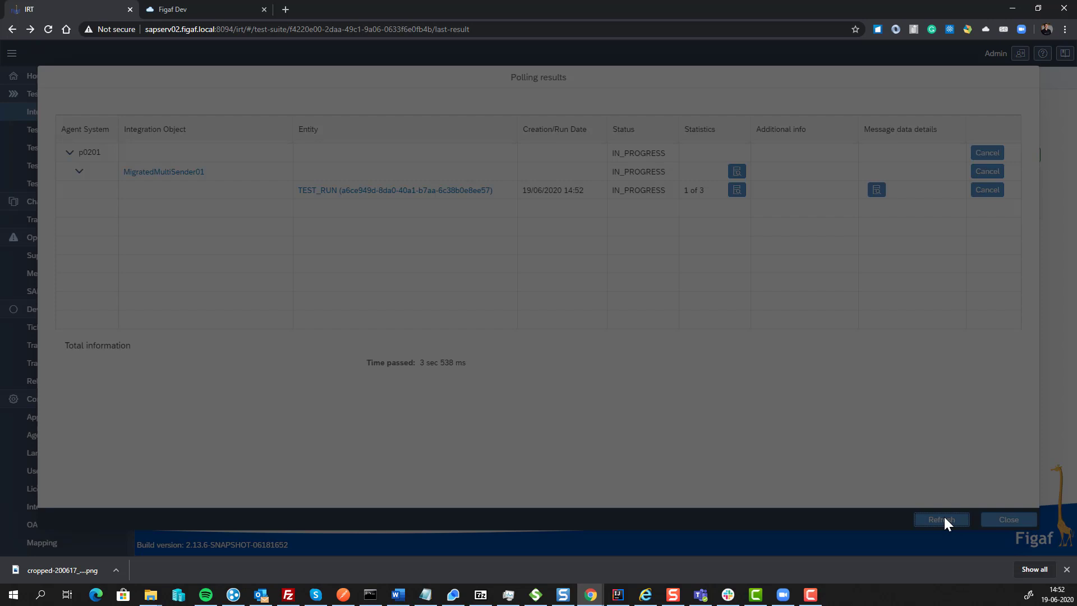
left_click(941, 519)
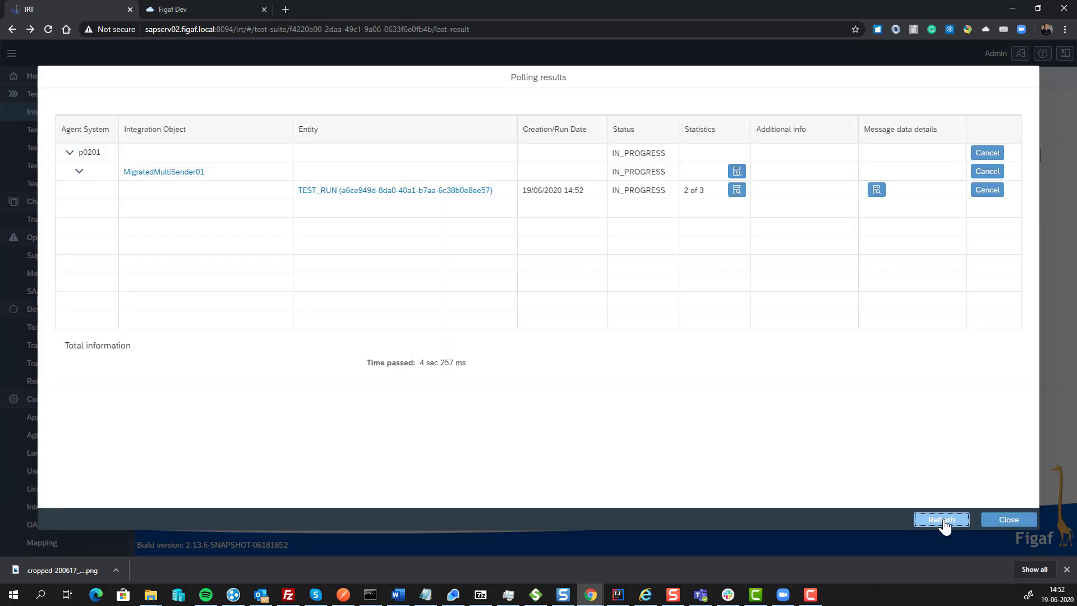
left_click(1007, 519)
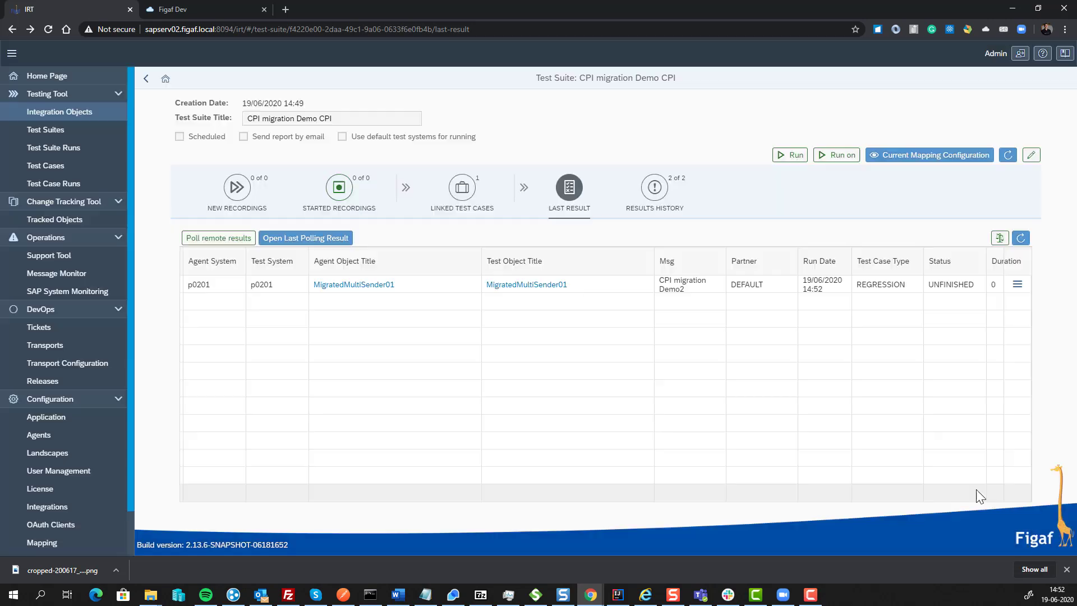
left_click(1016, 284)
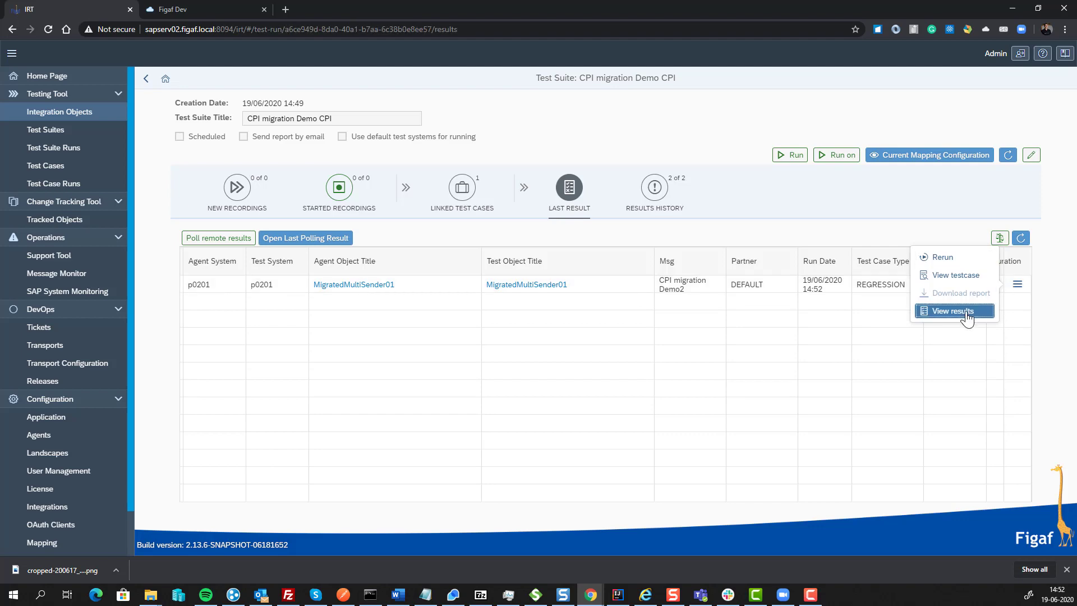
Open the run's detailed results and the first message's differences
left_click(952, 310)
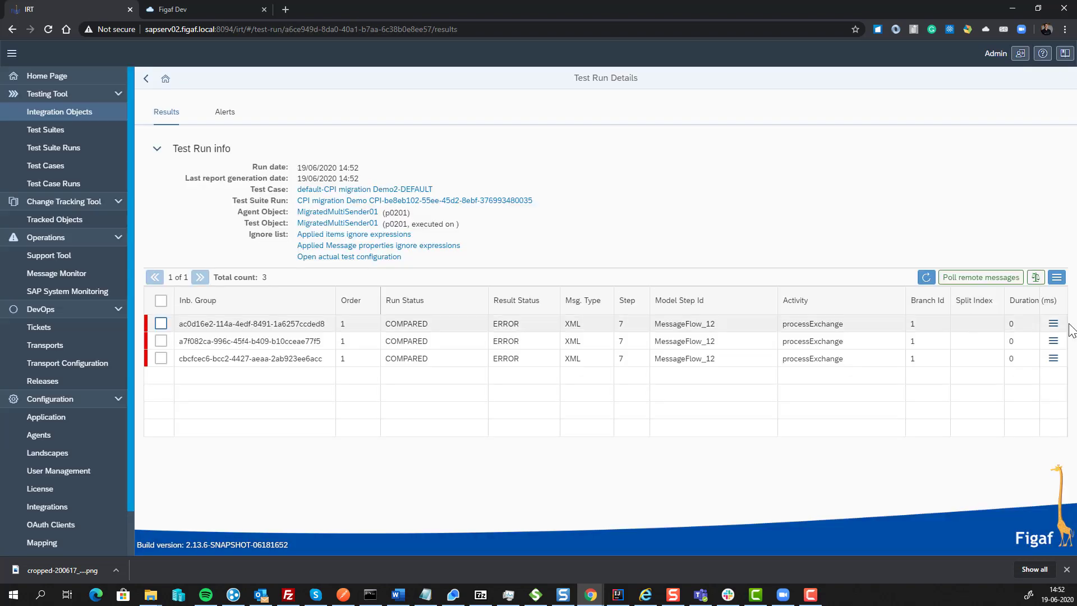
left_click(1053, 324)
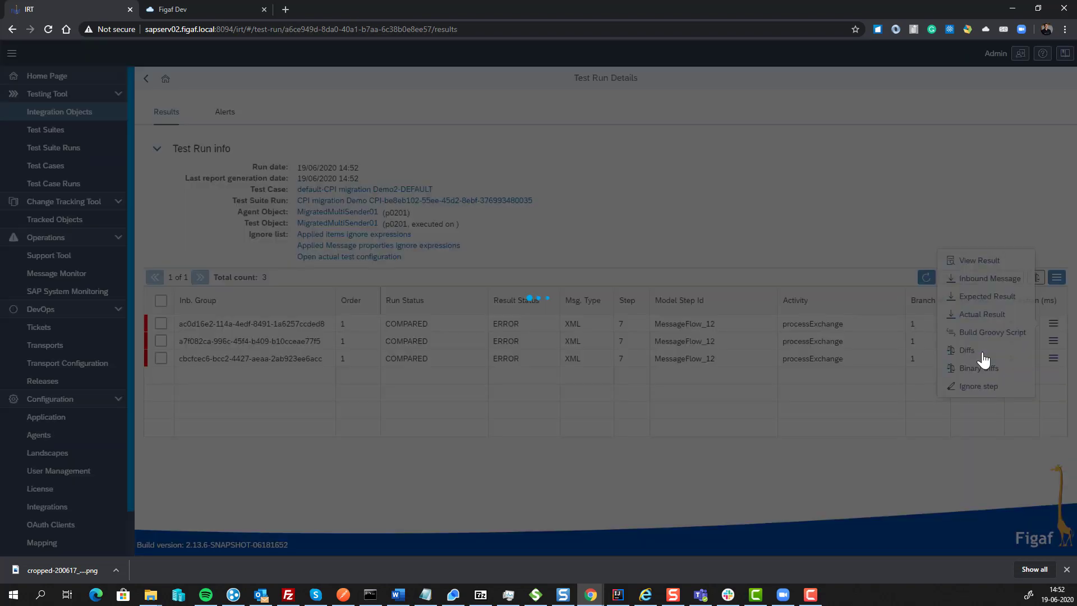
left_click(966, 350)
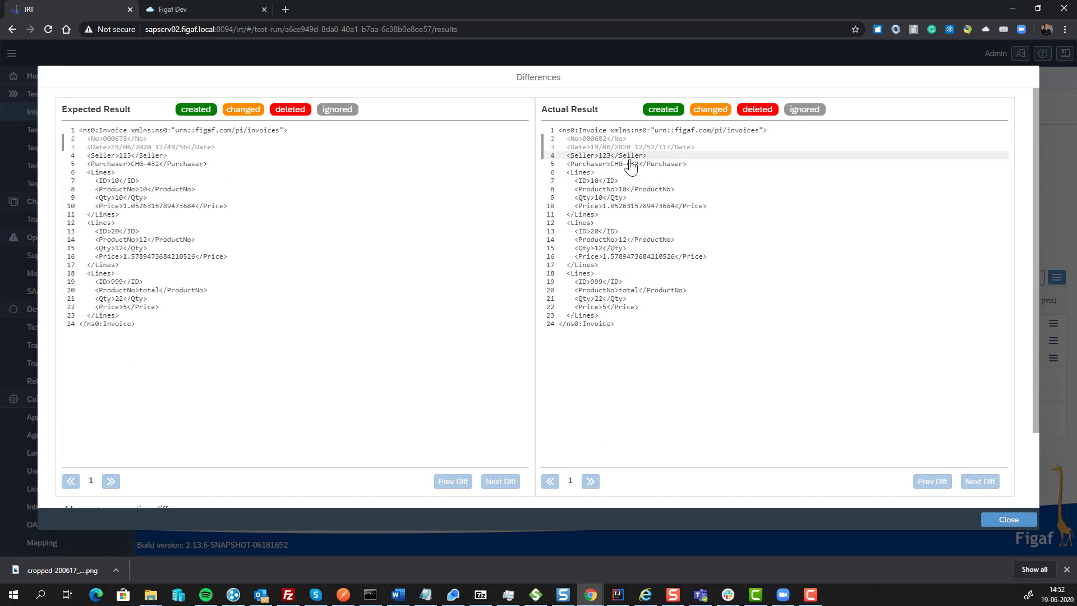
scroll("down", 3)
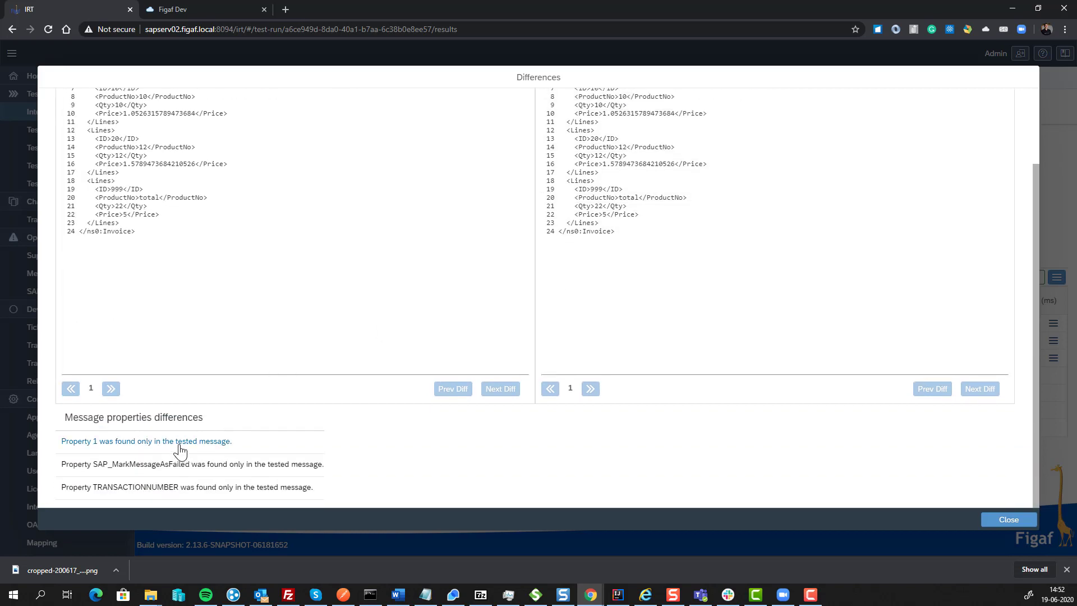
Ignore message properties 1, SAP_MarkMessageAsFailed and TRANSACTIONNUMBER
left_click(145, 441)
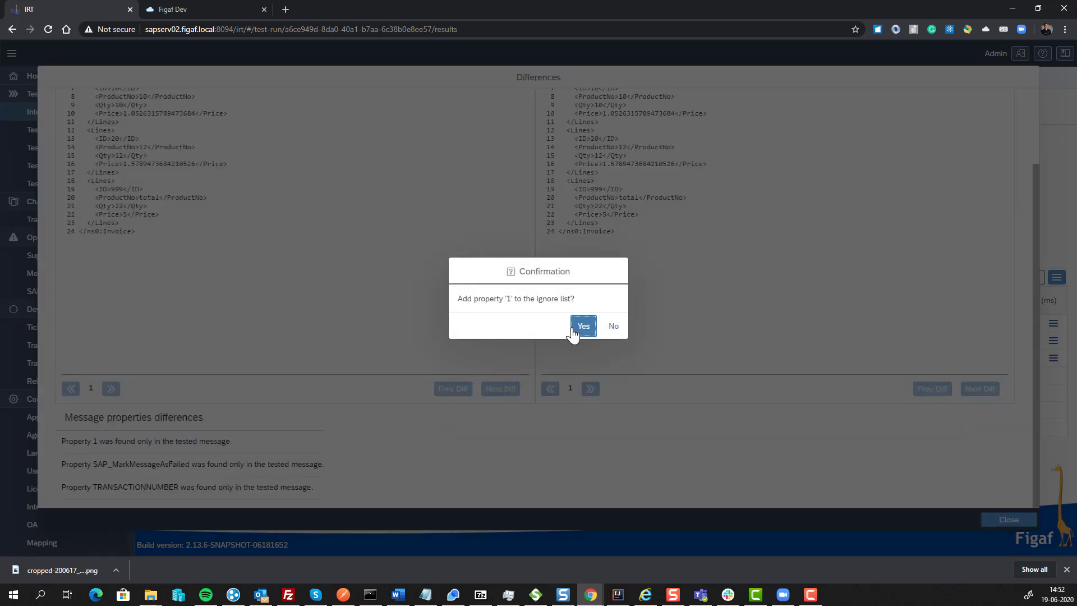
left_click(582, 325)
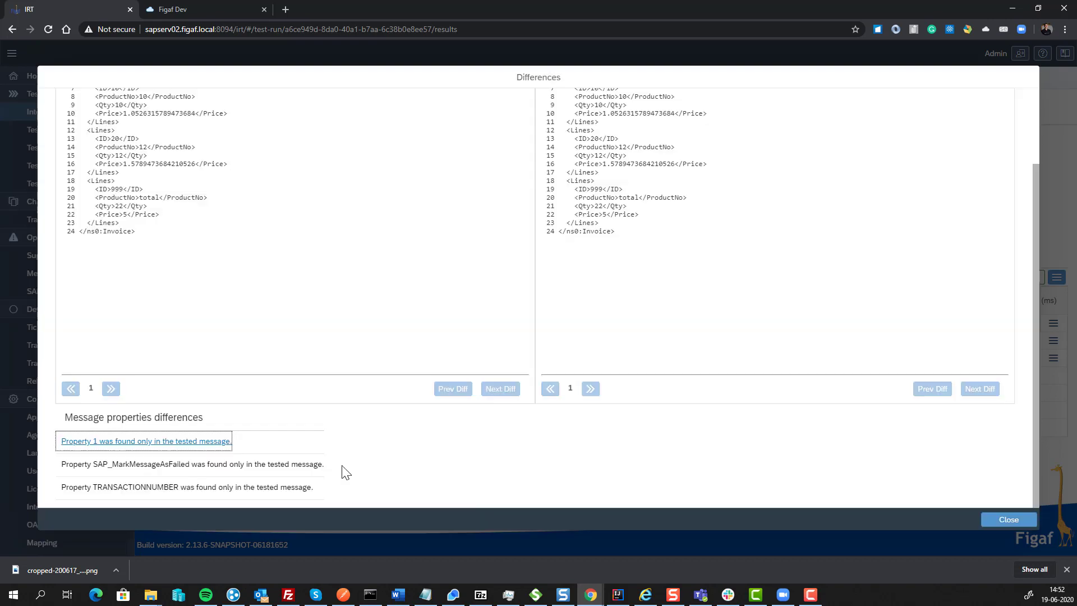
left_click(192, 464)
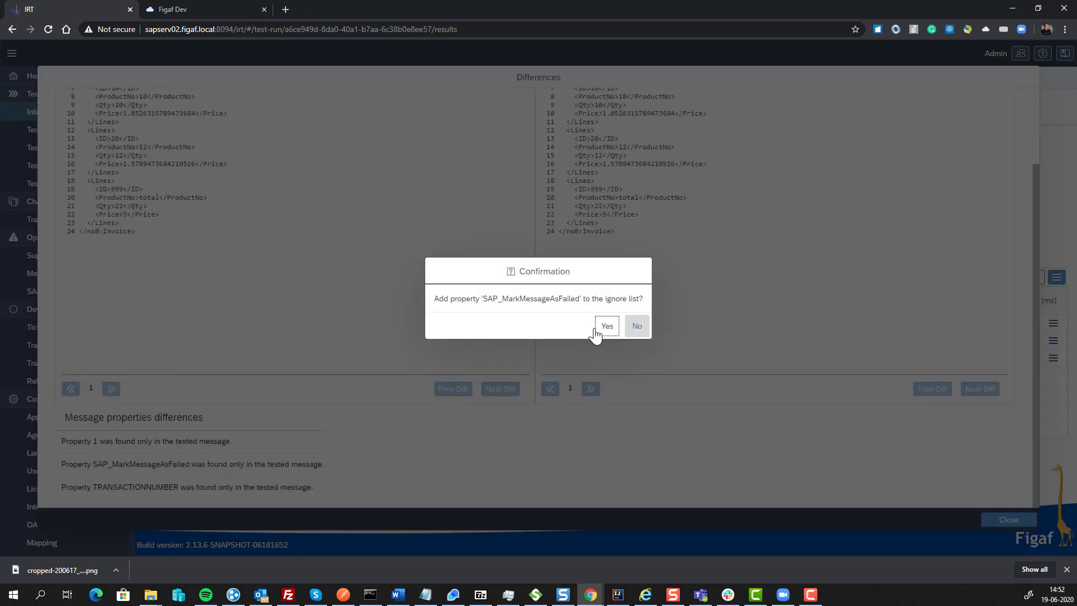
left_click(607, 326)
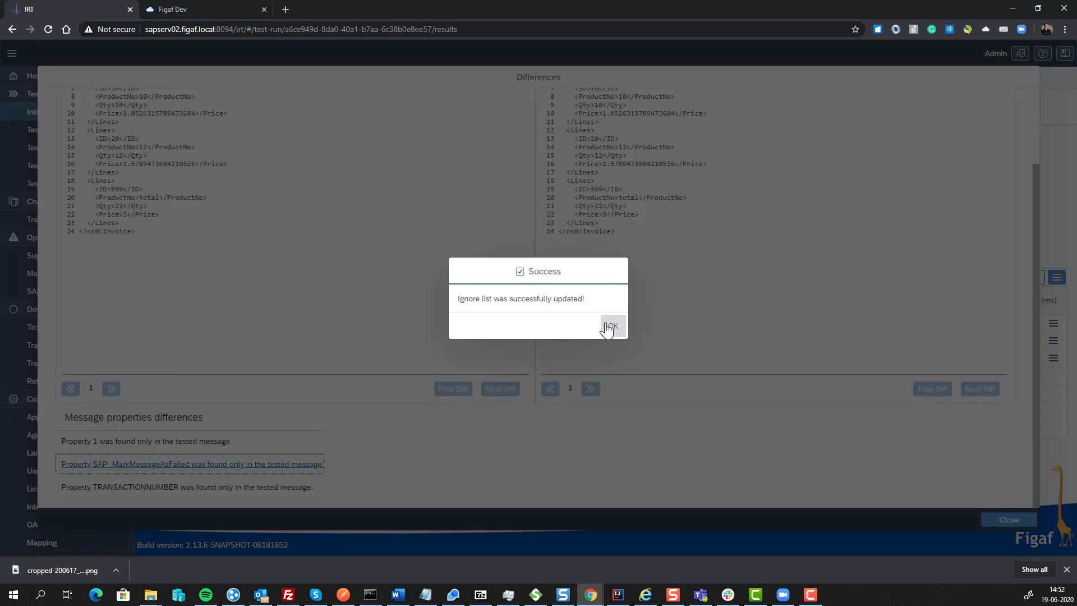
left_click(609, 325)
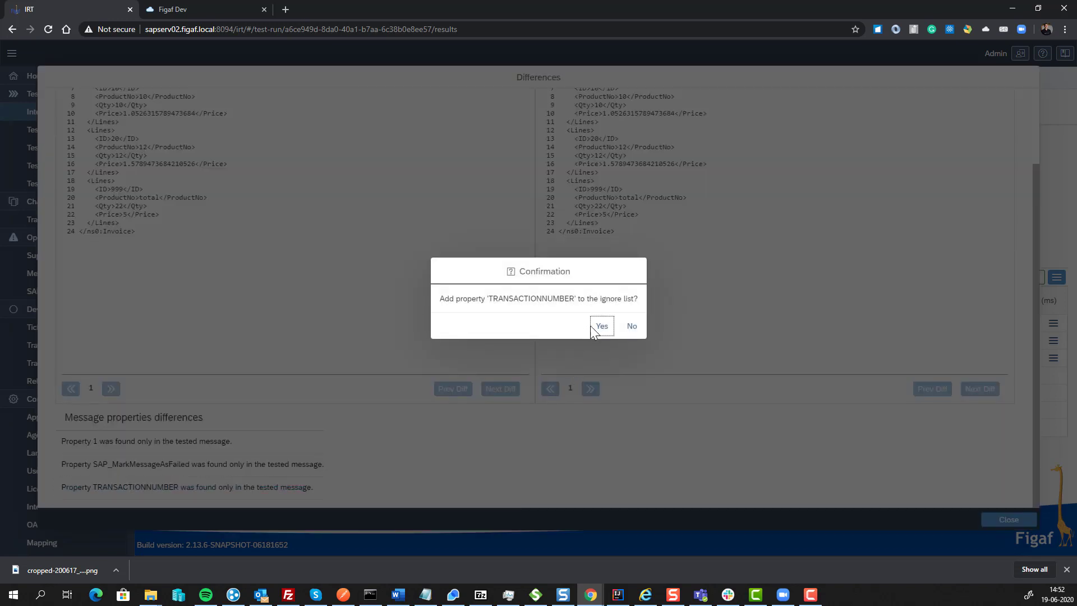
left_click(601, 325)
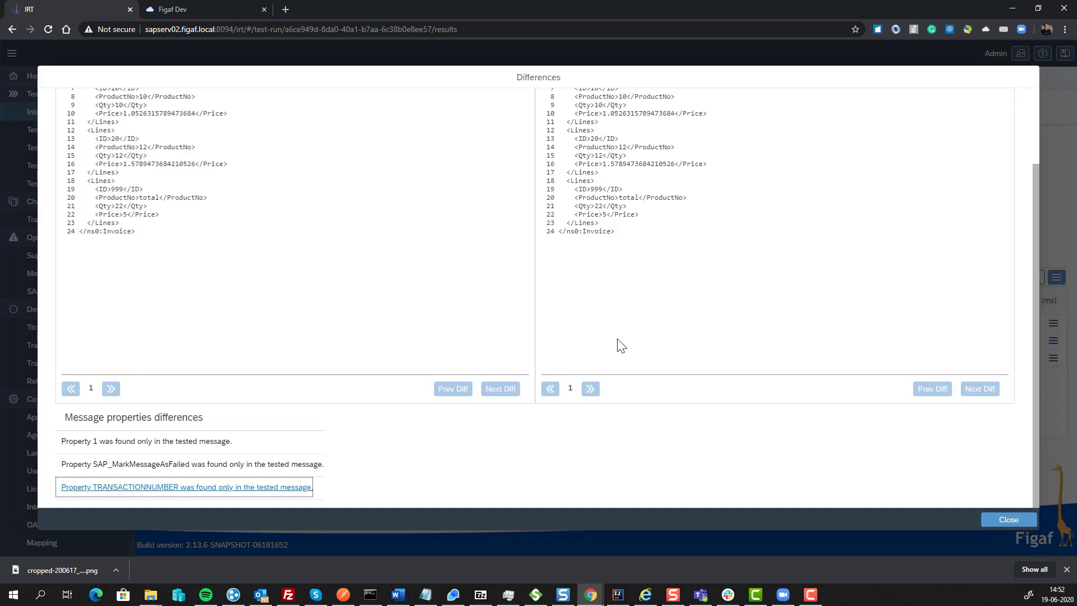
left_click(1008, 520)
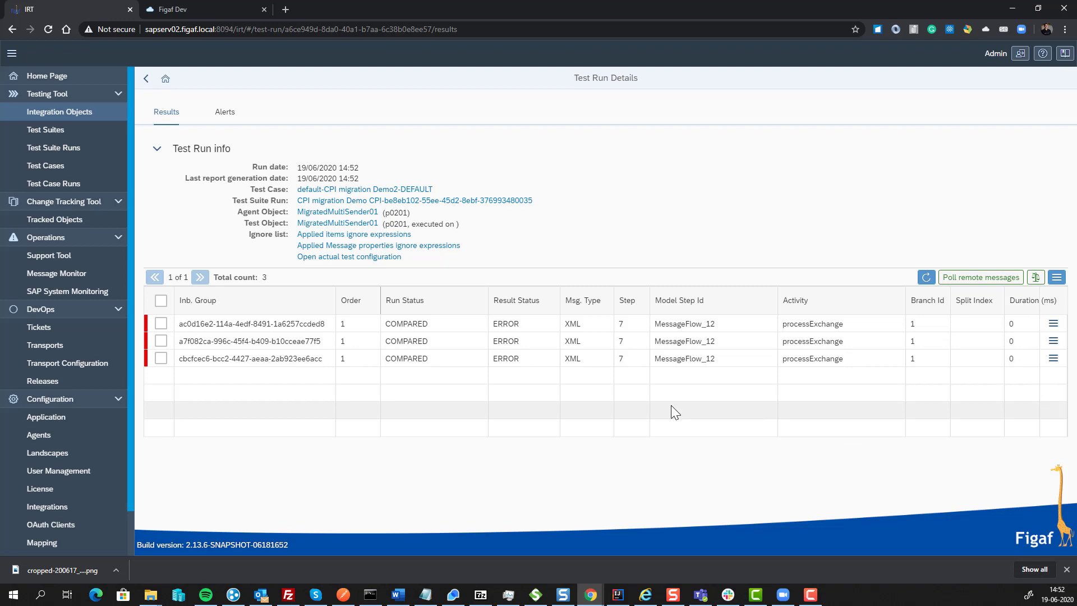
mouse_move(1035, 278)
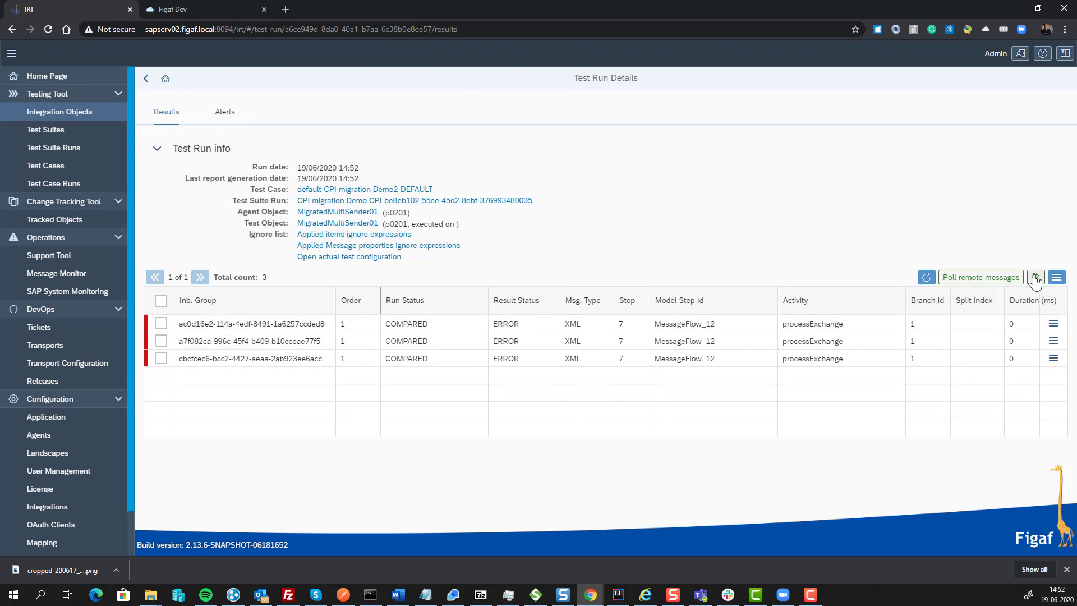
Re-compare the three messages with the new ignores and refresh the results
left_click(1036, 277)
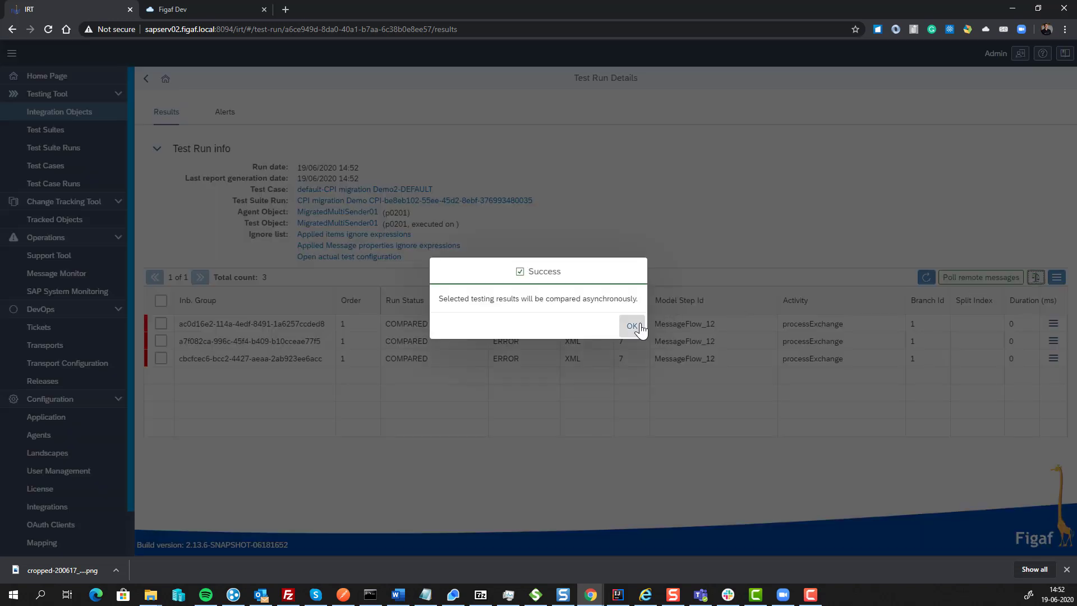
left_click(633, 325)
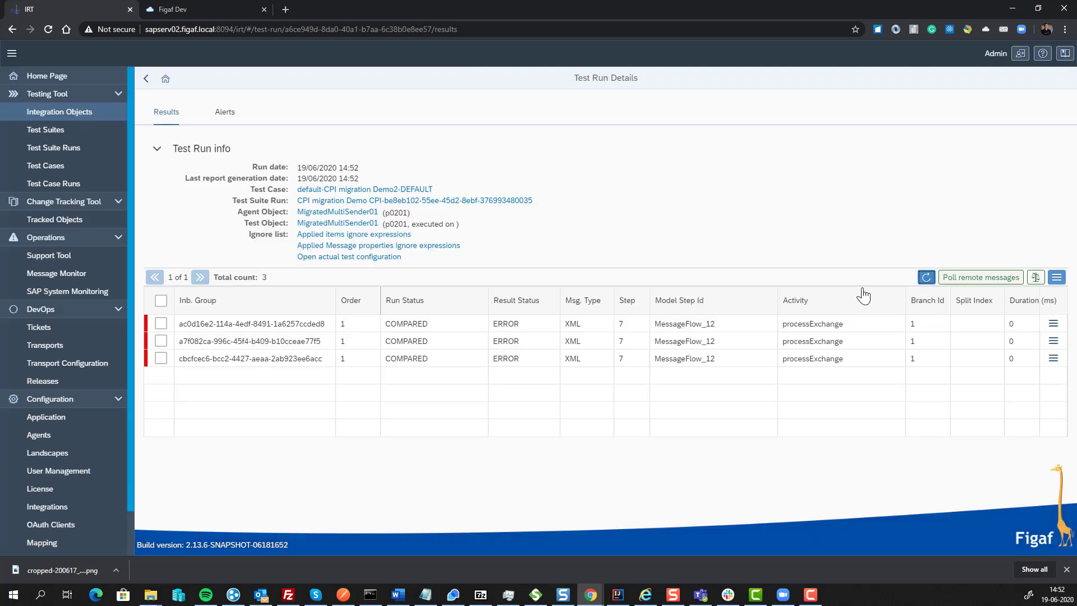
left_click(161, 300)
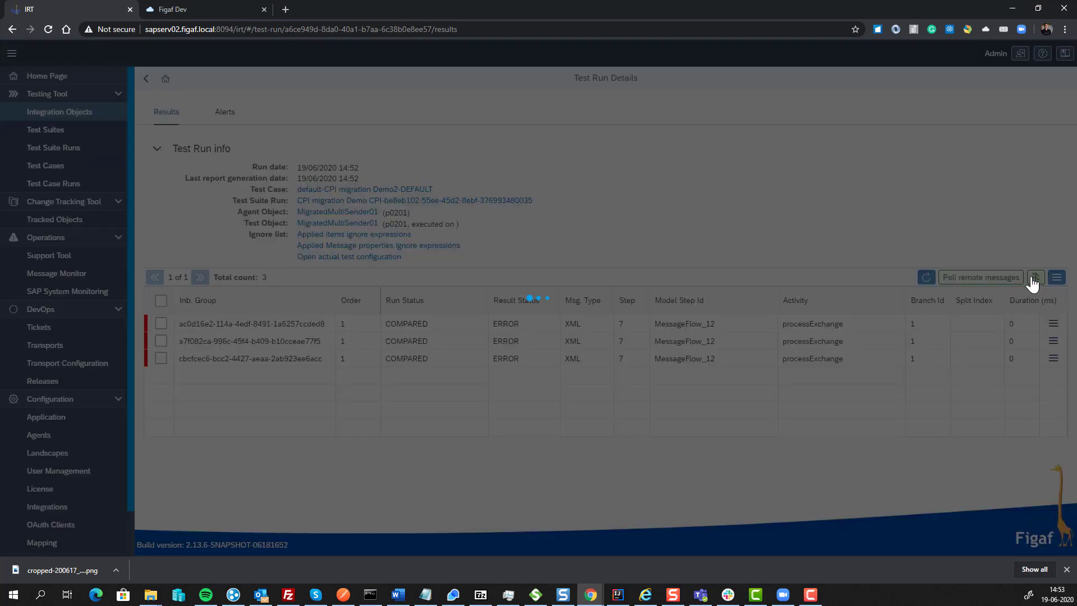
left_click(1035, 276)
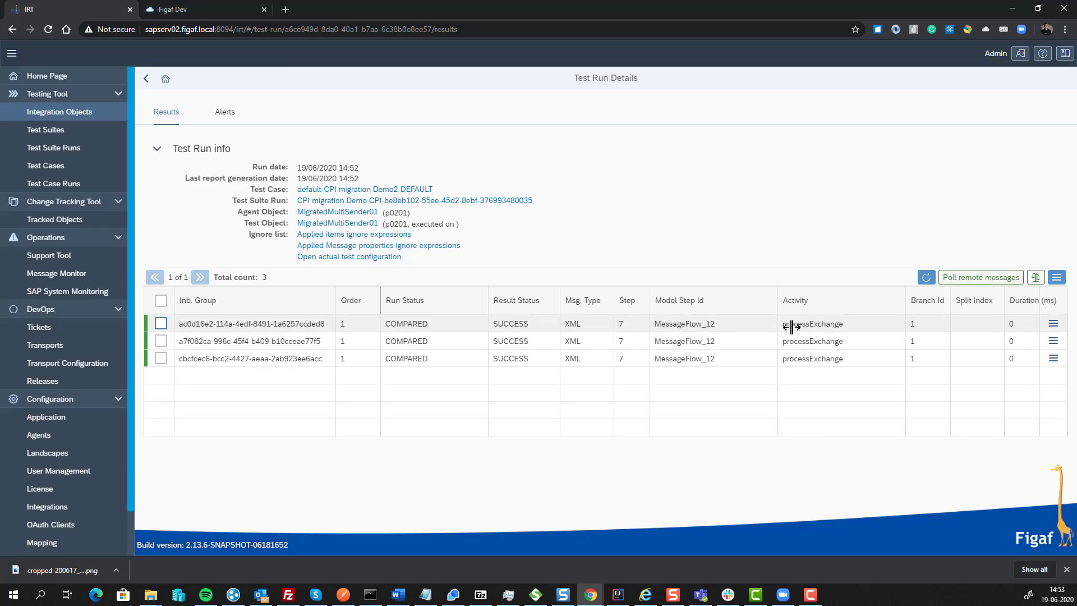
mouse_move(725, 362)
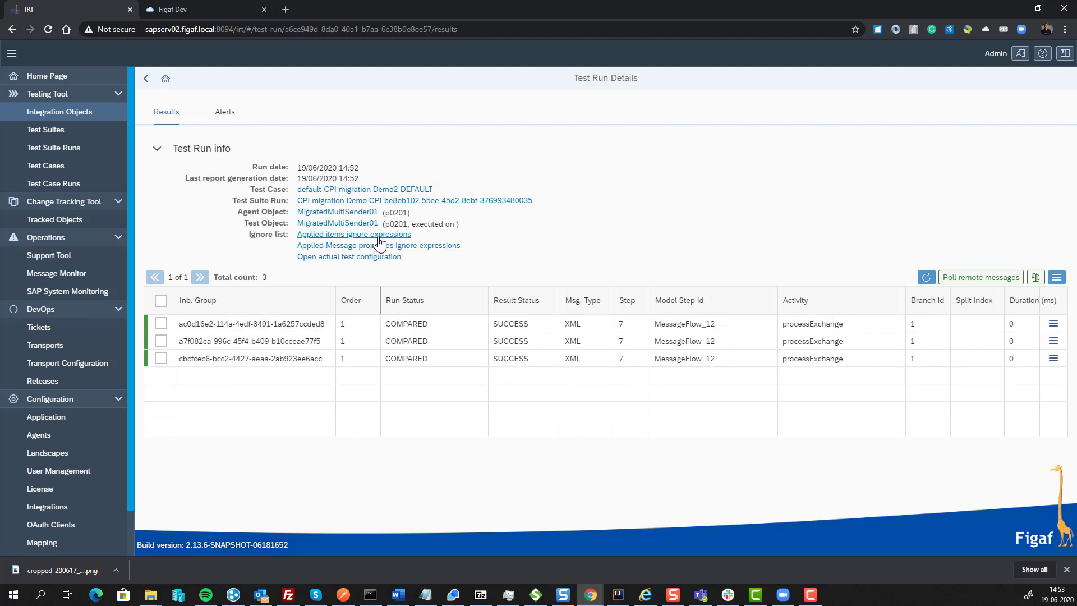
Check the applied ignores (1, SAP_MarkMessageAsFailed, TRANSACTIONNUMBER) and open the actual test configuration
left_click(354, 235)
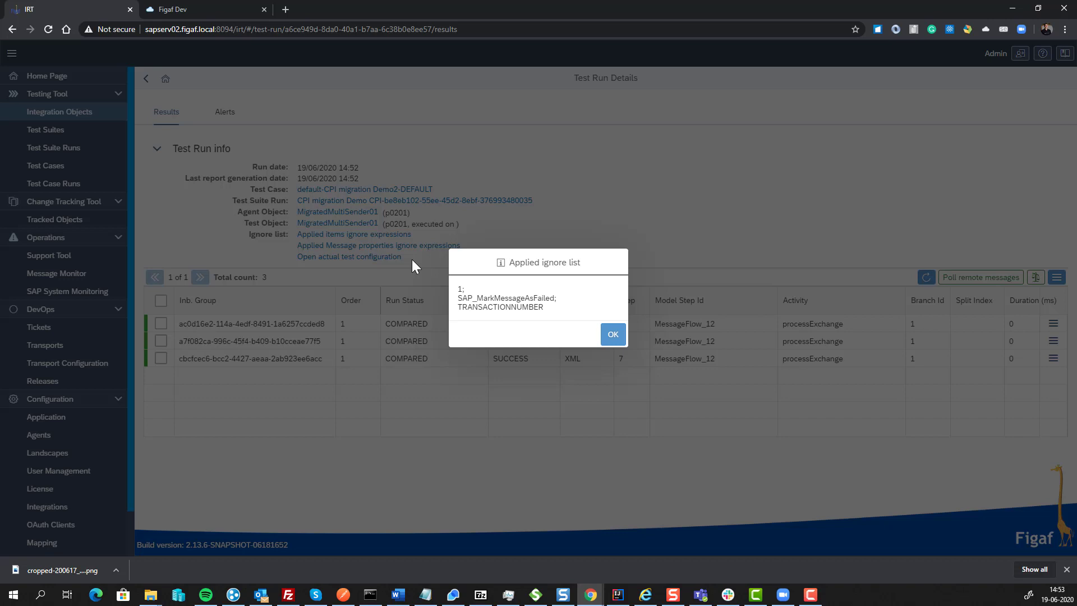
left_click(610, 334)
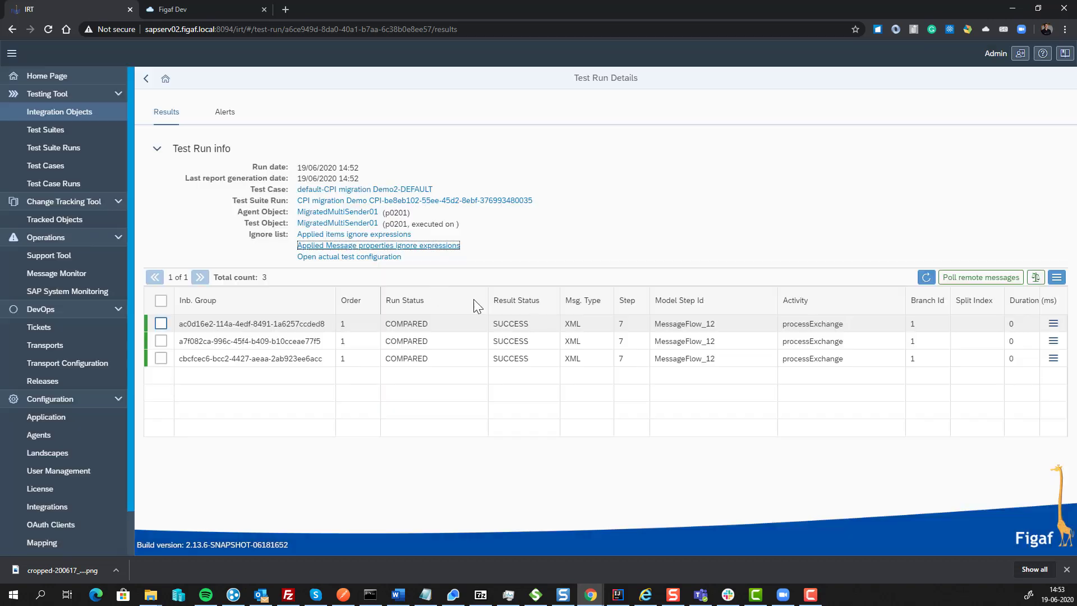
mouse_move(370, 260)
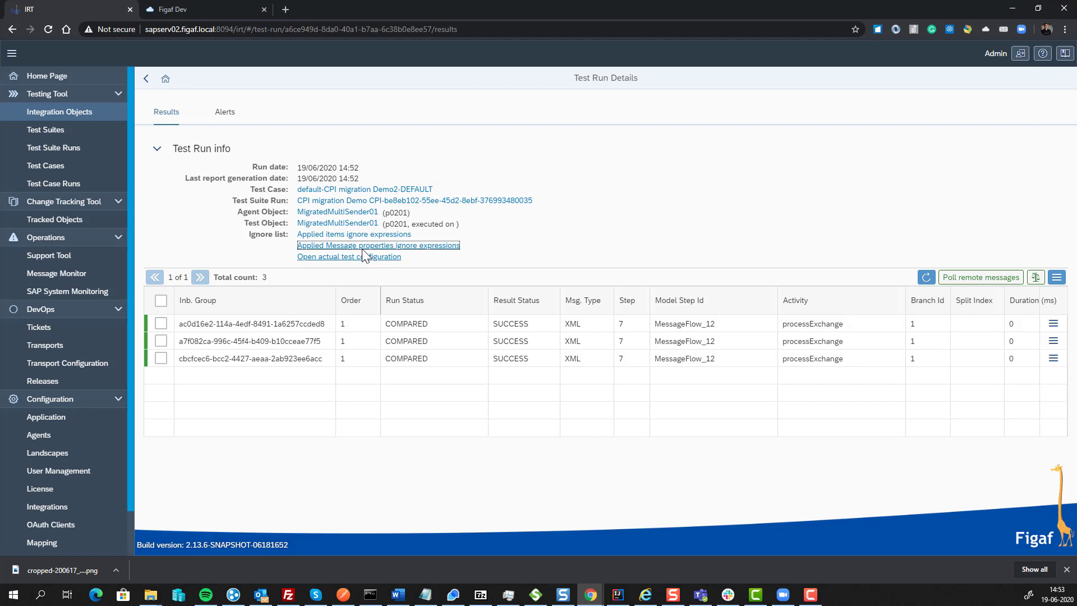
left_click(337, 223)
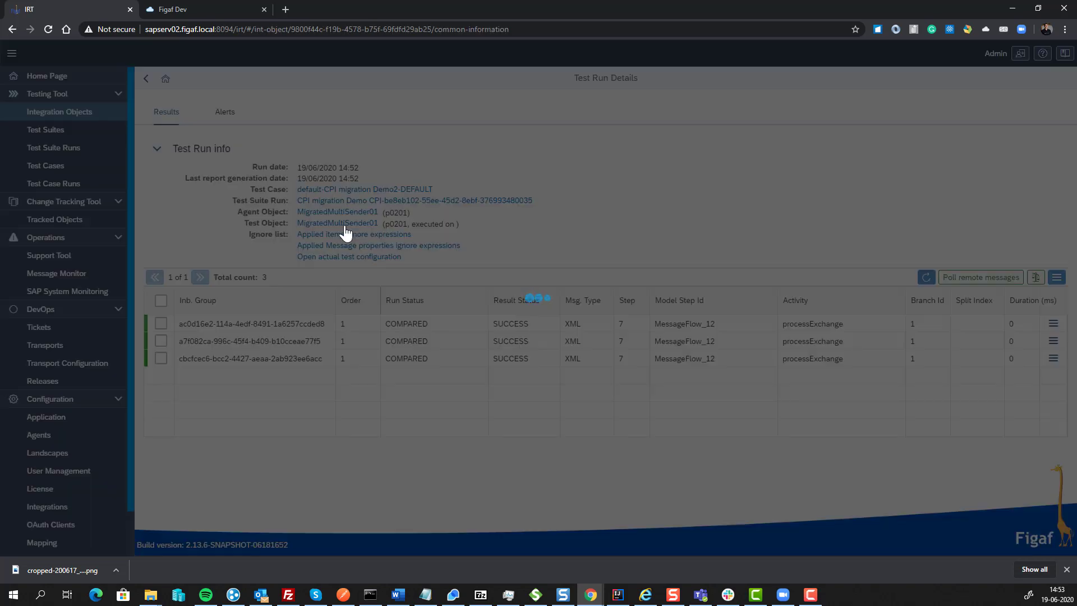
Open MigratedMultiSender01's Test Configuration tab listing item, property and step ignores
left_click(348, 256)
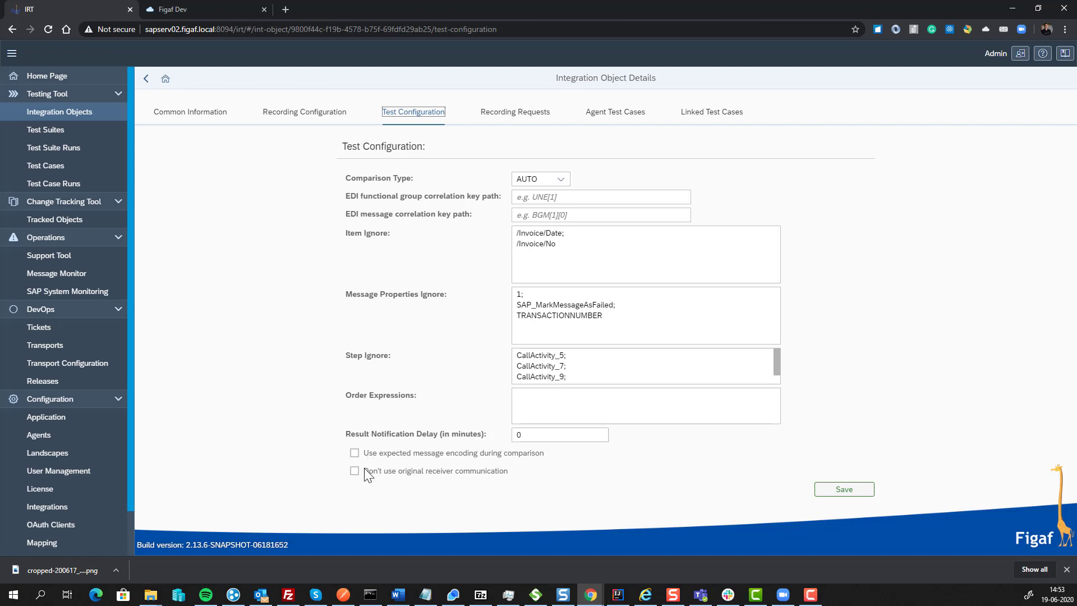
mouse_move(381, 474)
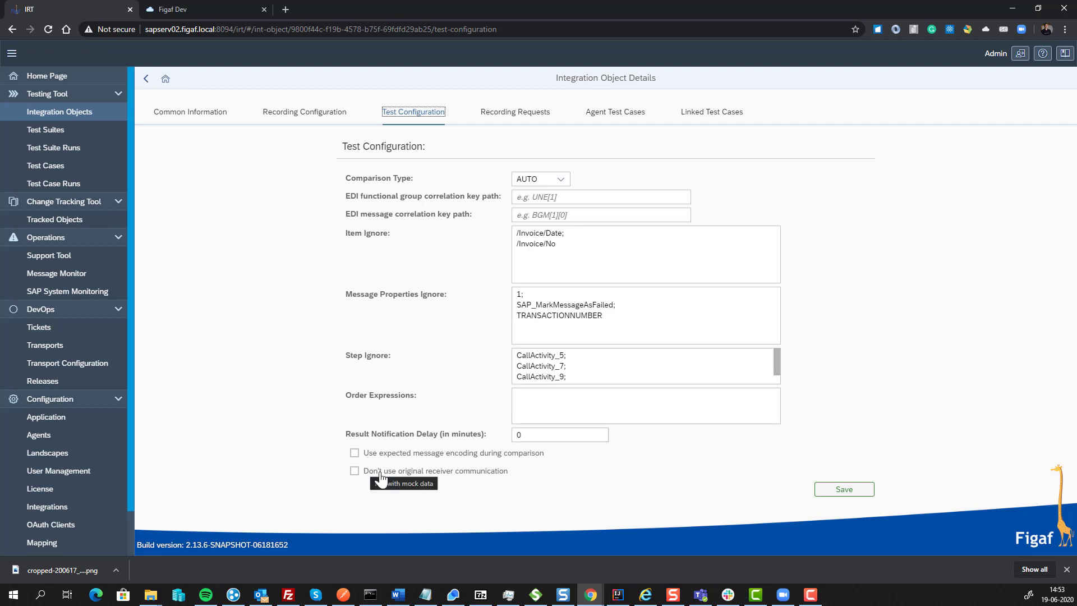